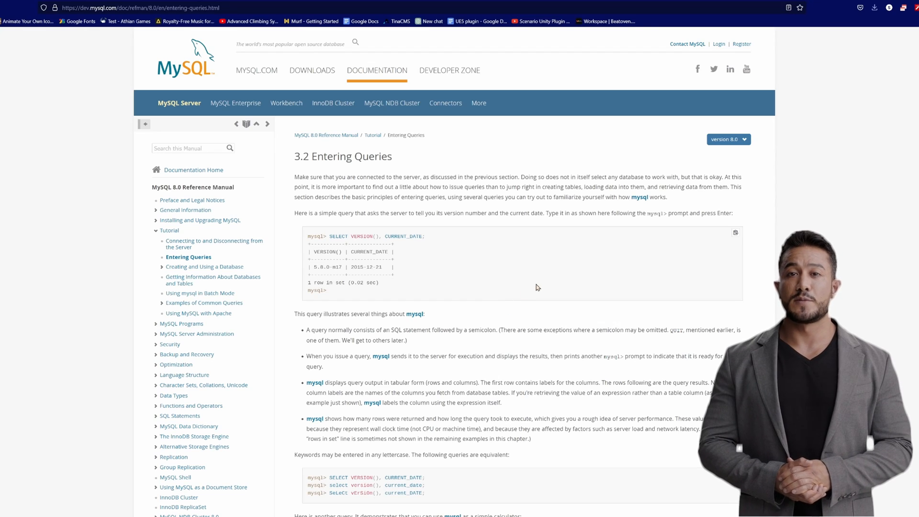
Step: Browse the MySQL manual, then read the MariaDB Basics article's table examples
{"action": "scroll", "scroll_direction": "down", "scroll_amount": 3}
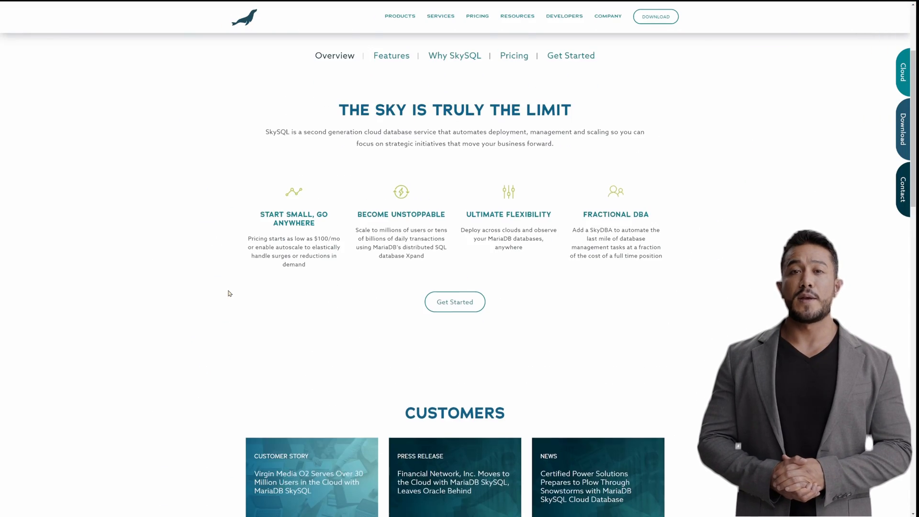
{"action": "scroll", "scroll_direction": "down", "scroll_amount": 3}
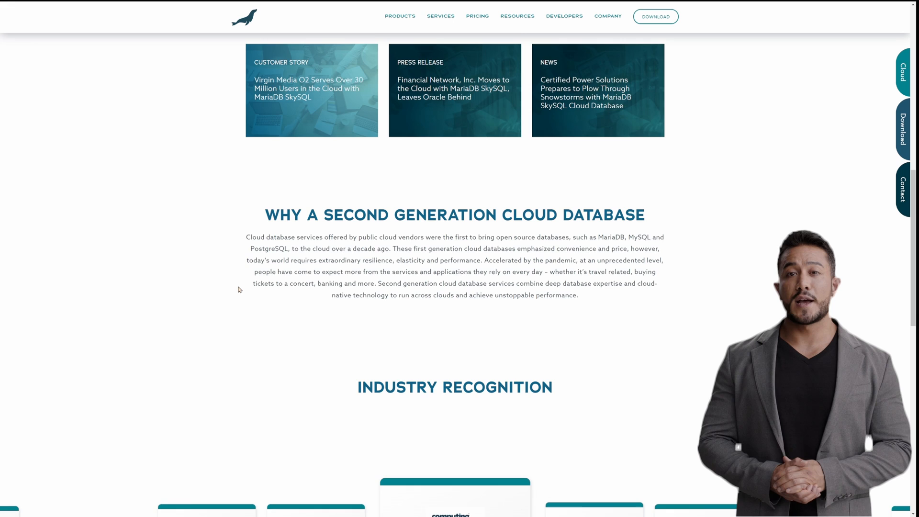
{"action": "scroll", "scroll_direction": "down", "scroll_amount": 3}
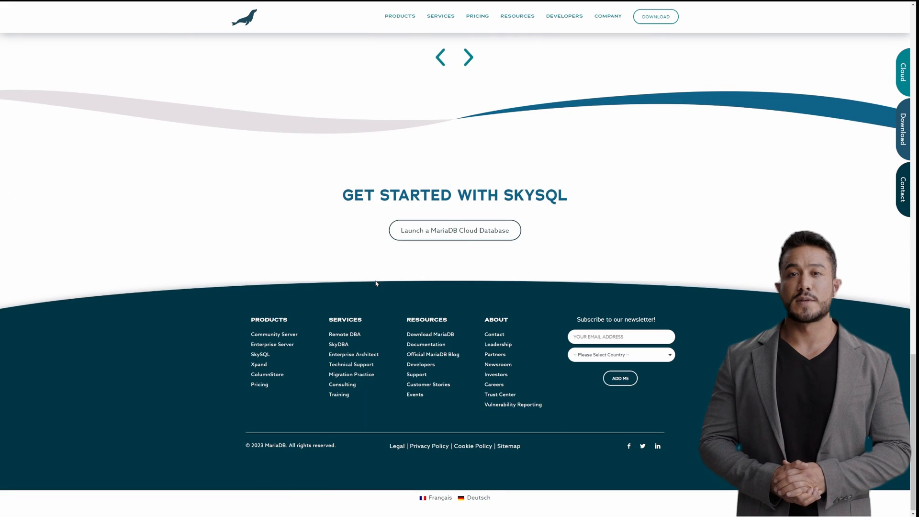
{"action": "left_click", "coordinate": [454, 230]}
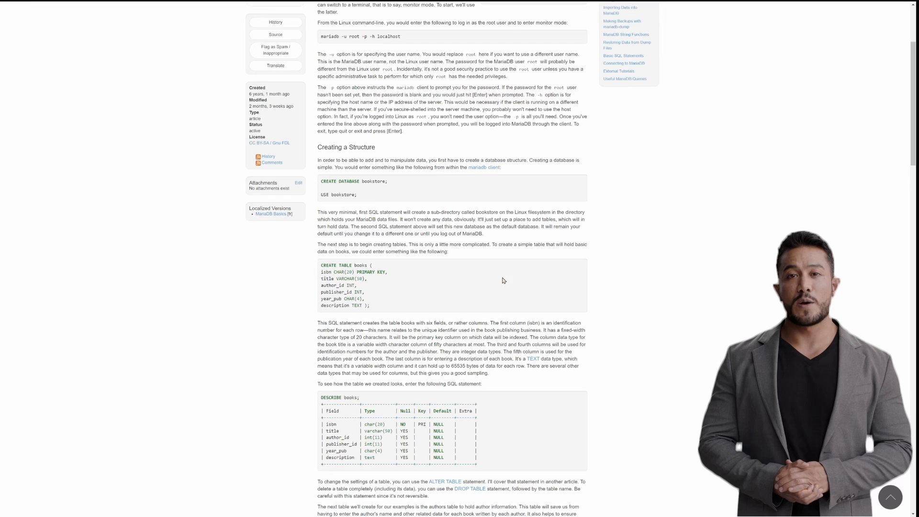
{"action": "scroll", "scroll_direction": "down", "scroll_amount": 3}
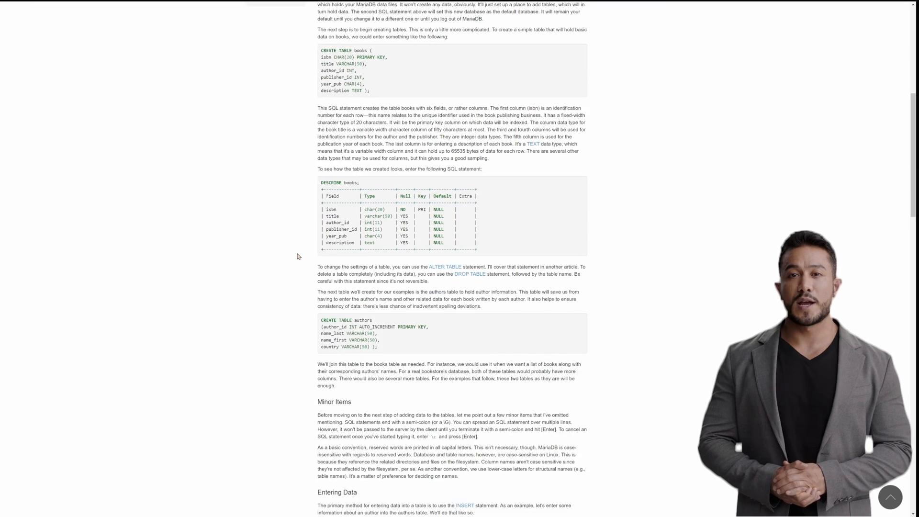
{"action": "scroll", "scroll_direction": "down", "scroll_amount": 3}
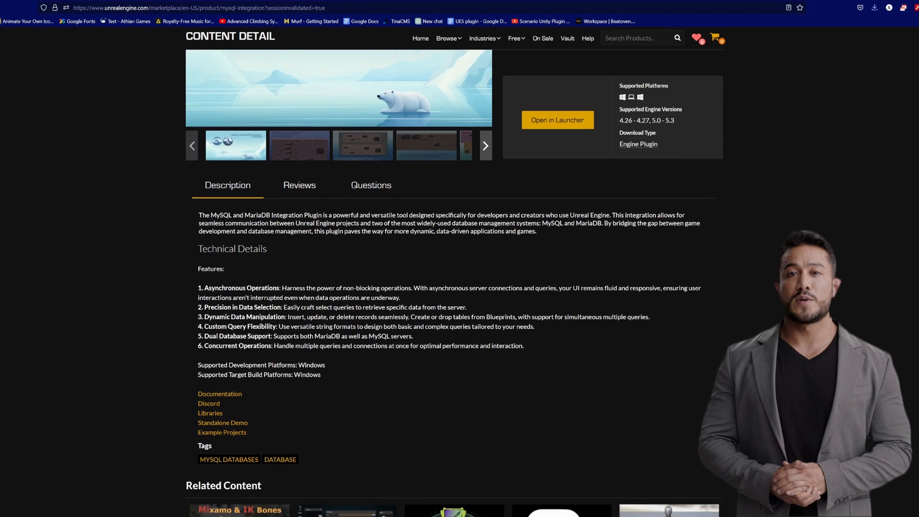
Step: Follow the plugin's Example Projects link to the MySQLIntegration_ExampleProjects GitHub repository
{"action": "scroll", "scroll_direction": "down", "scroll_amount": 3}
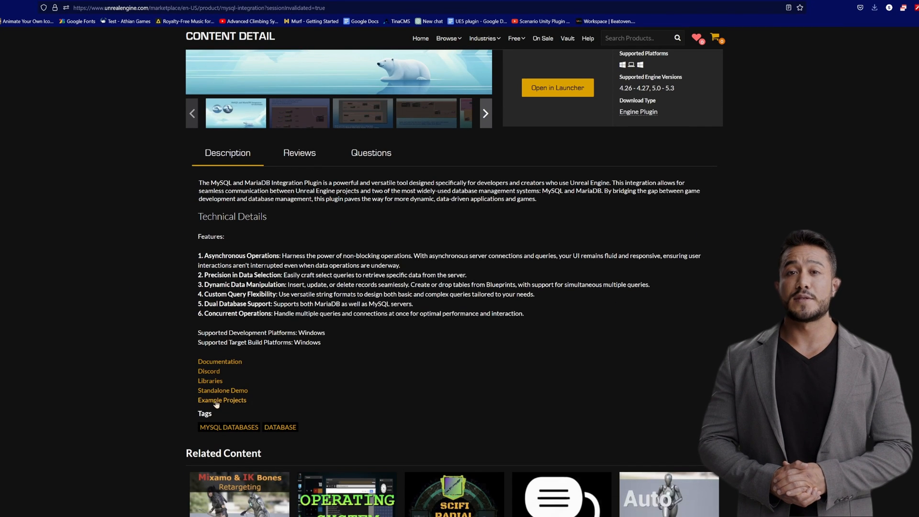
{"action": "left_click", "coordinate": [221, 399]}
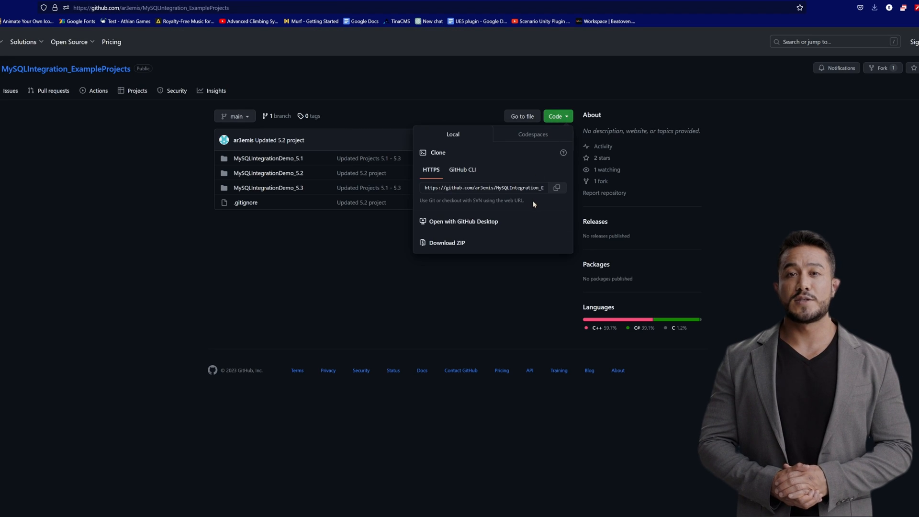
{"action": "mouse_move", "coordinate": [444, 245]}
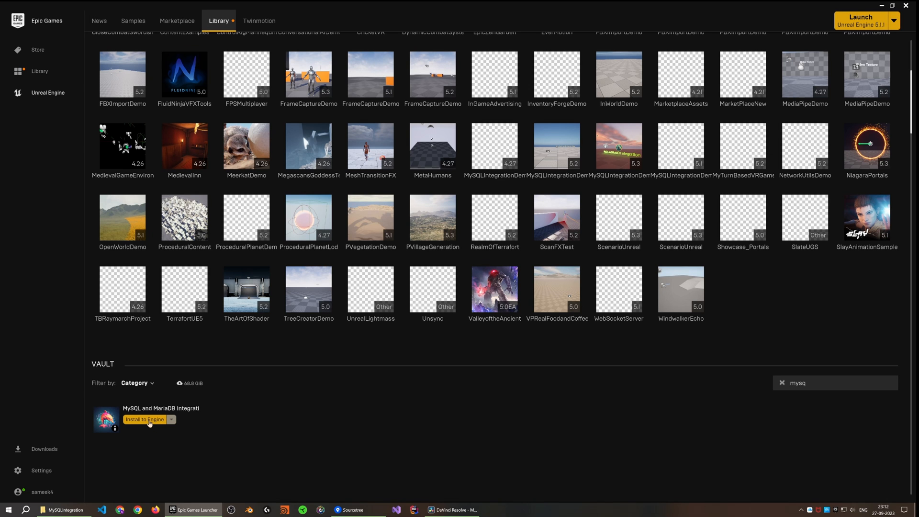
Step: Install the MySQL and MariaDB integration plugin to engine version 5.3
{"action": "left_click", "coordinate": [144, 419]}
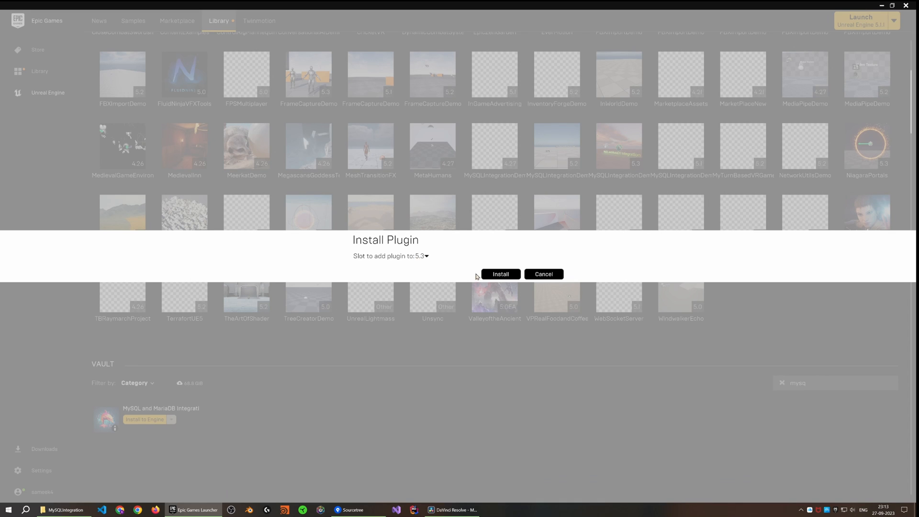
{"action": "left_click", "coordinate": [499, 273]}
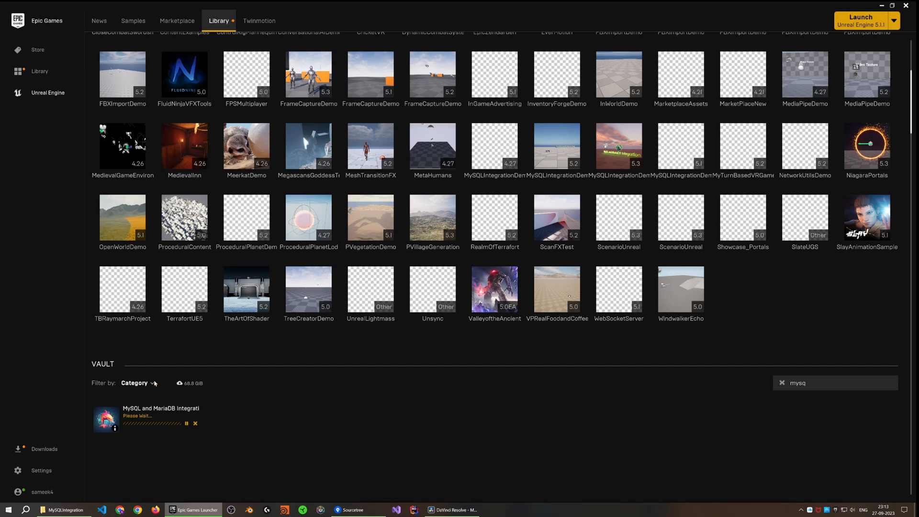
{"action": "left_click", "coordinate": [64, 513]}
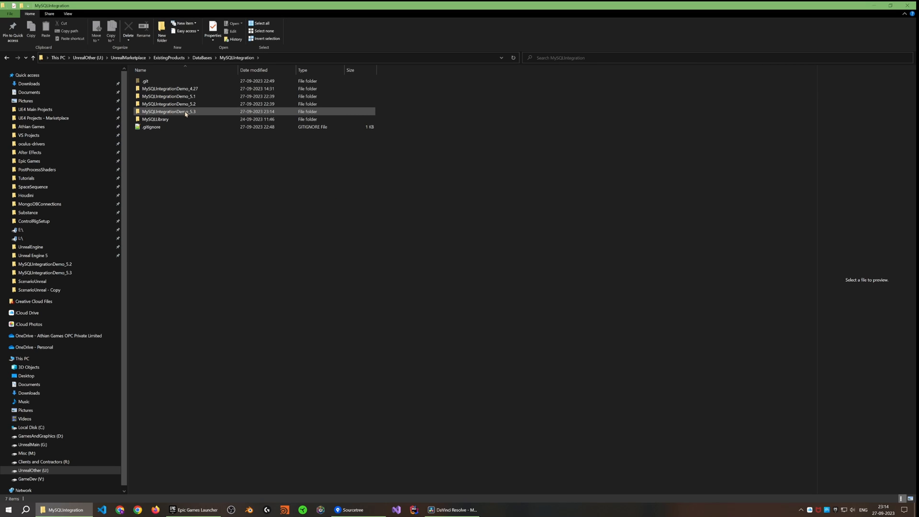
Step: Open MySQLIntegrationDemo.uproject from the MySQLIntegrationDemo_5_3 folder in Unreal
{"action": "double_click", "coordinate": [169, 112]}
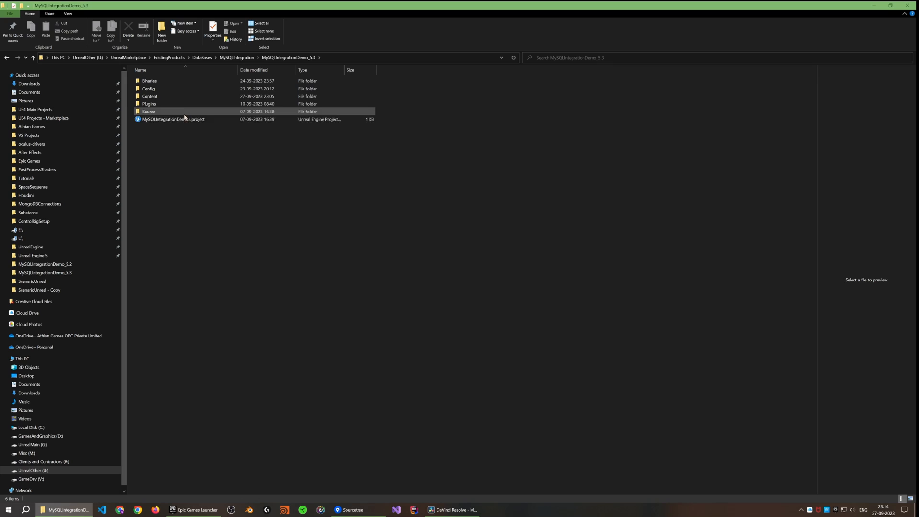
{"action": "left_click", "coordinate": [173, 119]}
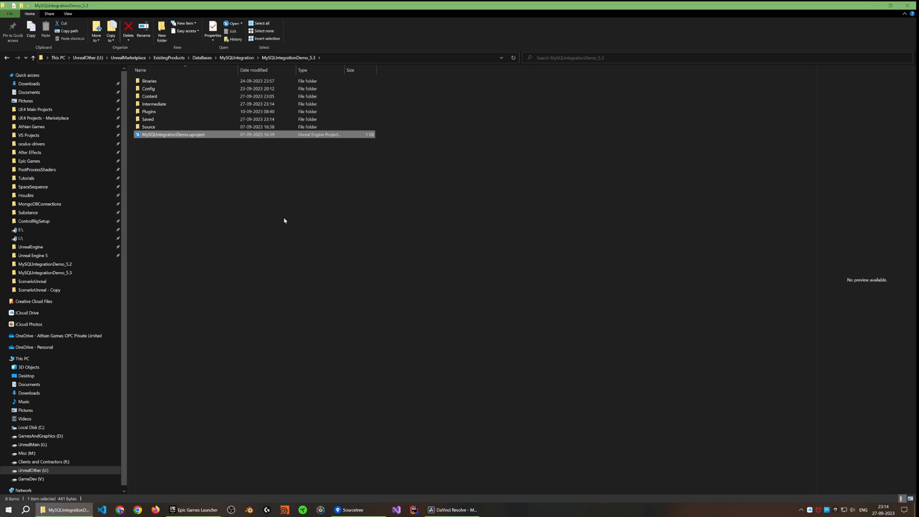
{"action": "double_click", "coordinate": [173, 134]}
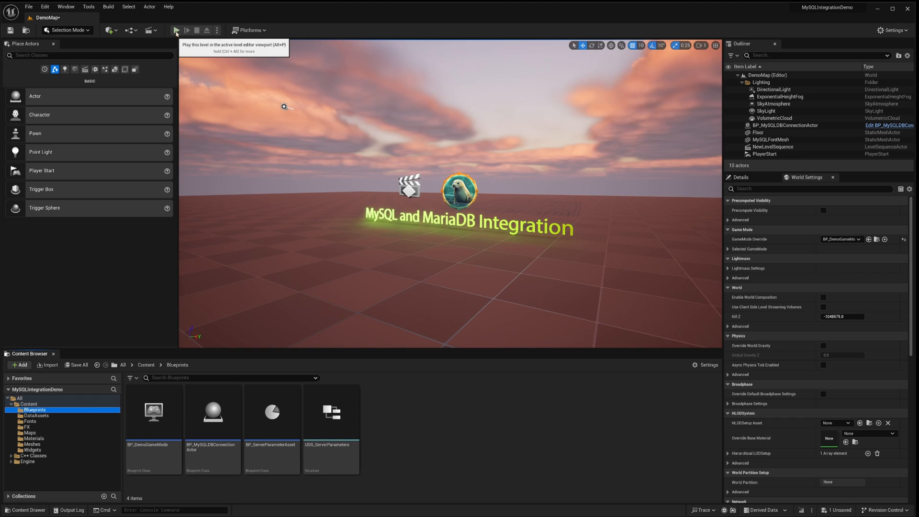
Step: Play the demo level and log in to testdbue on db4free.net with prefilled details
{"action": "left_click", "coordinate": [177, 30]}
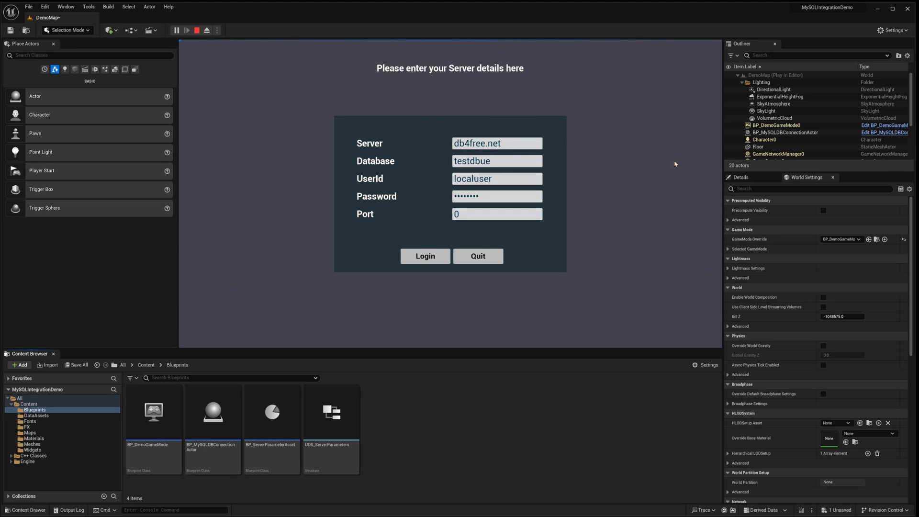
{"action": "mouse_move", "coordinate": [323, 253]}
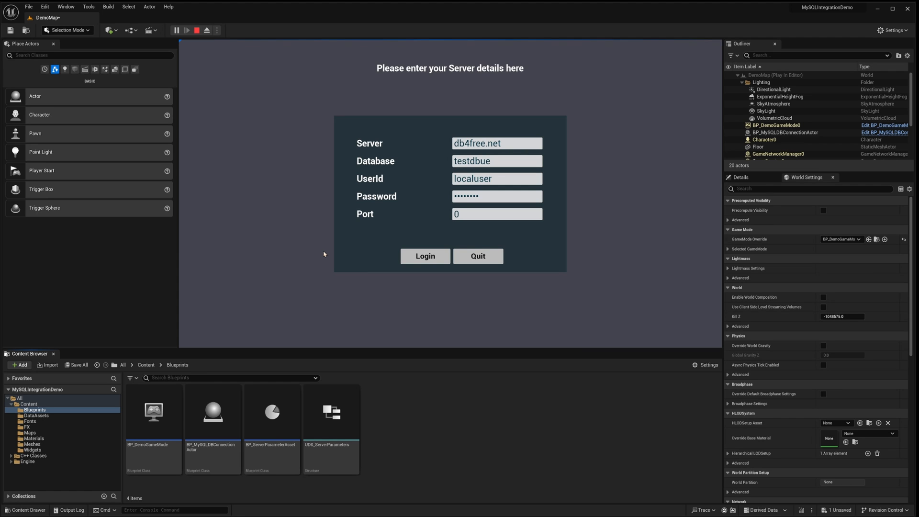
{"action": "mouse_move", "coordinate": [425, 256]}
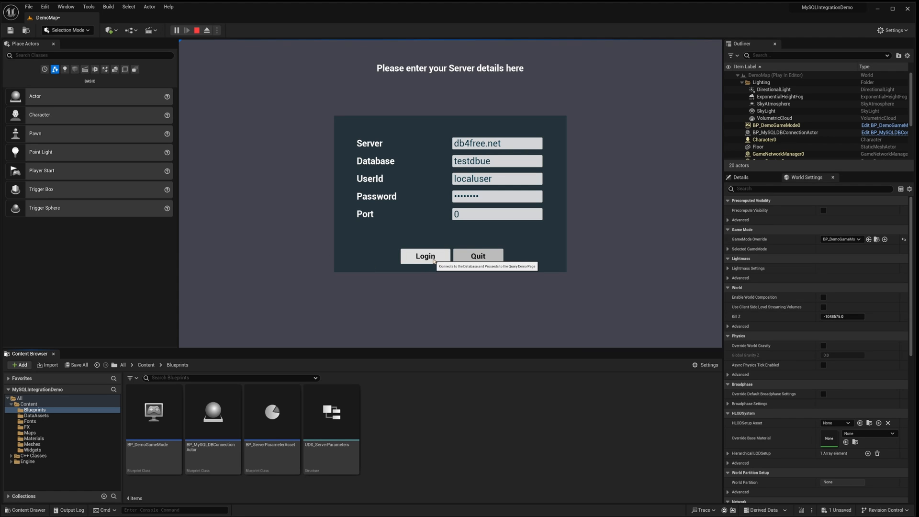
{"action": "left_click", "coordinate": [424, 256]}
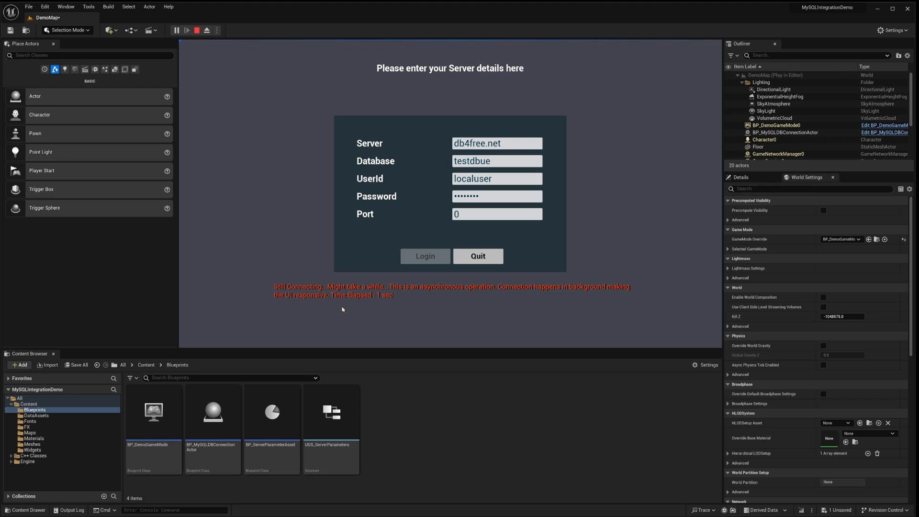
{"action": "mouse_move", "coordinate": [524, 311]}
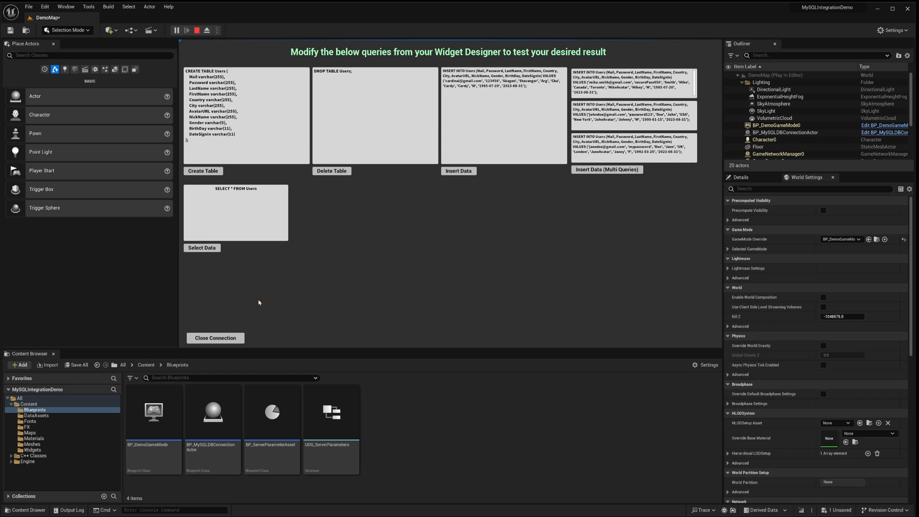
{"action": "mouse_move", "coordinate": [302, 44]}
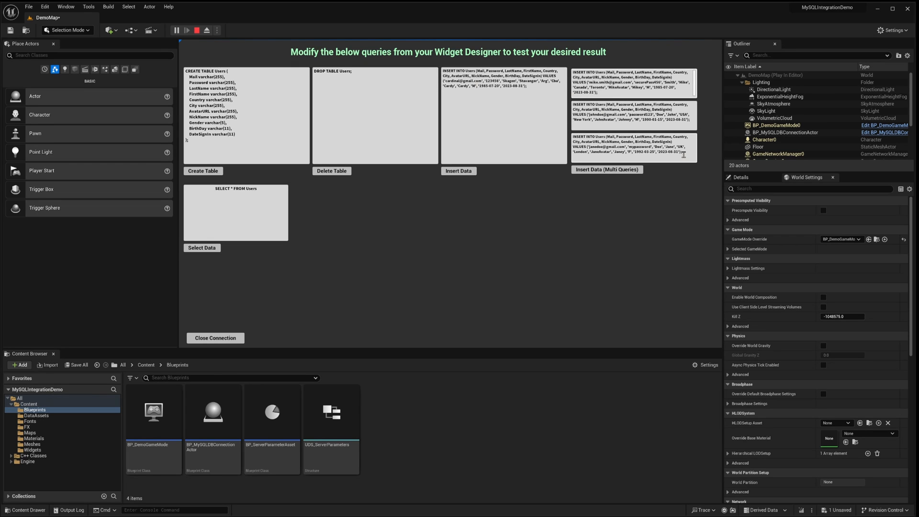
Step: Click into the query boxes and highlight SELECT in the select query
{"action": "left_click", "coordinate": [249, 126]}
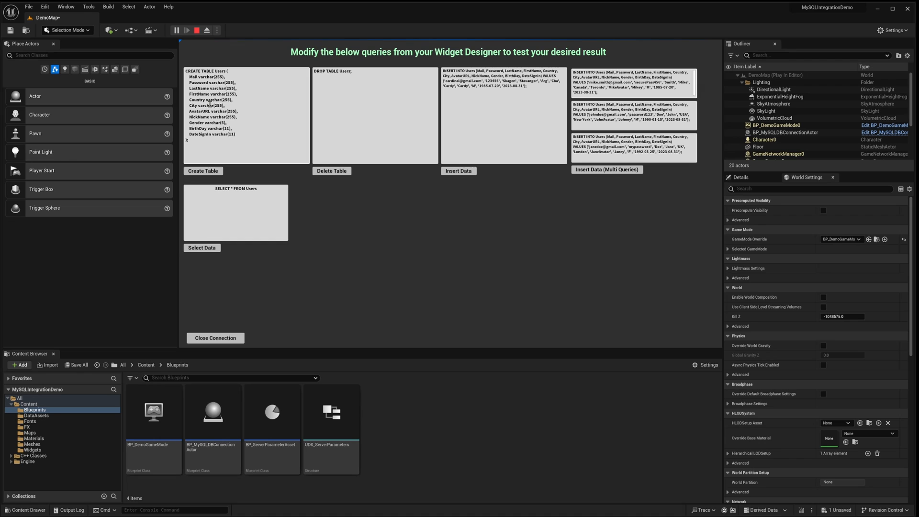
{"action": "double_click", "coordinate": [221, 188]}
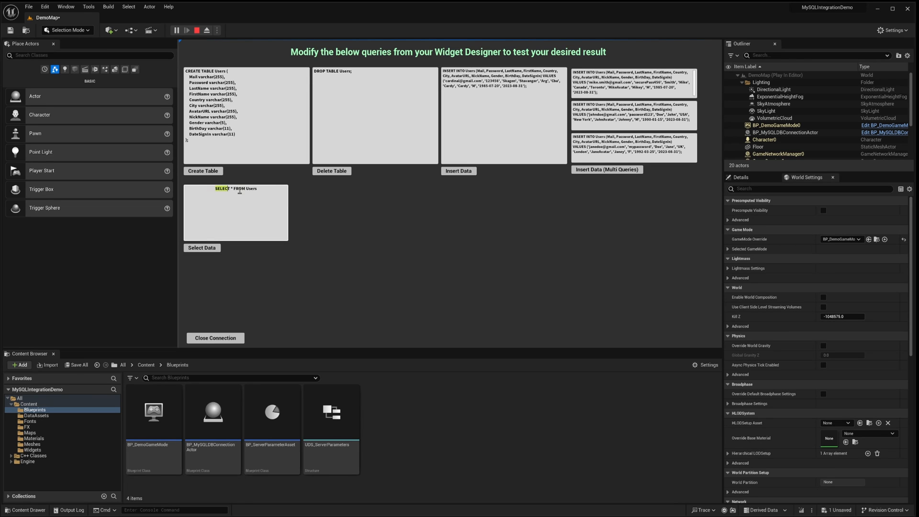
{"action": "mouse_move", "coordinate": [201, 247]}
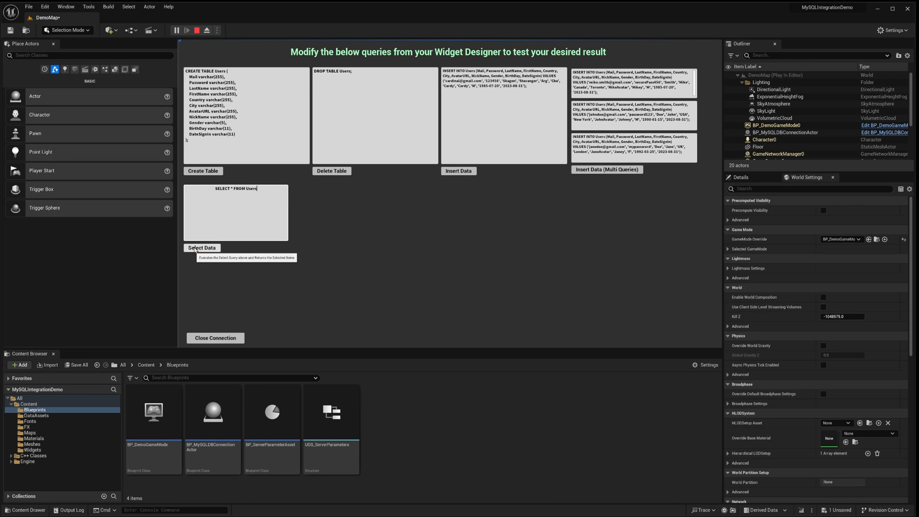
Step: List Users rows, drop the Users table, then confirm selecting reports it doesn't exist
{"action": "left_click", "coordinate": [201, 248]}
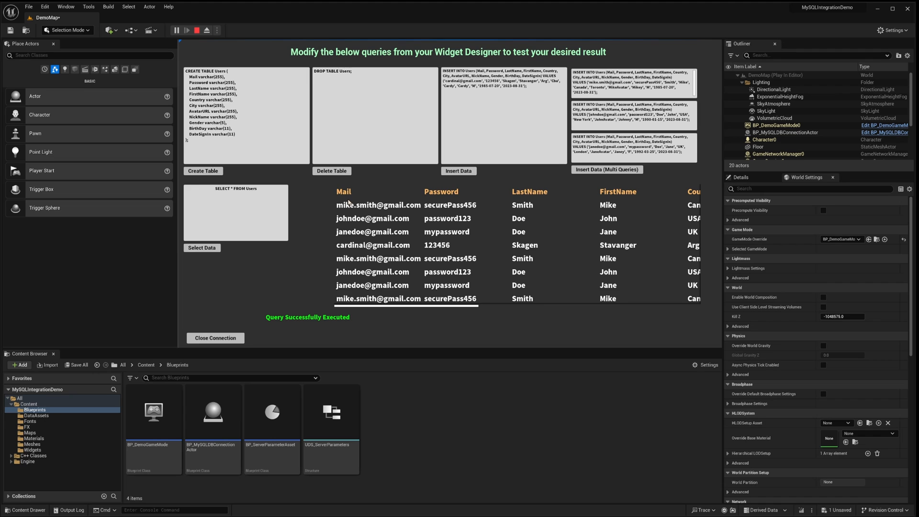
{"action": "scroll", "scroll_direction": "down", "scroll_amount": 3}
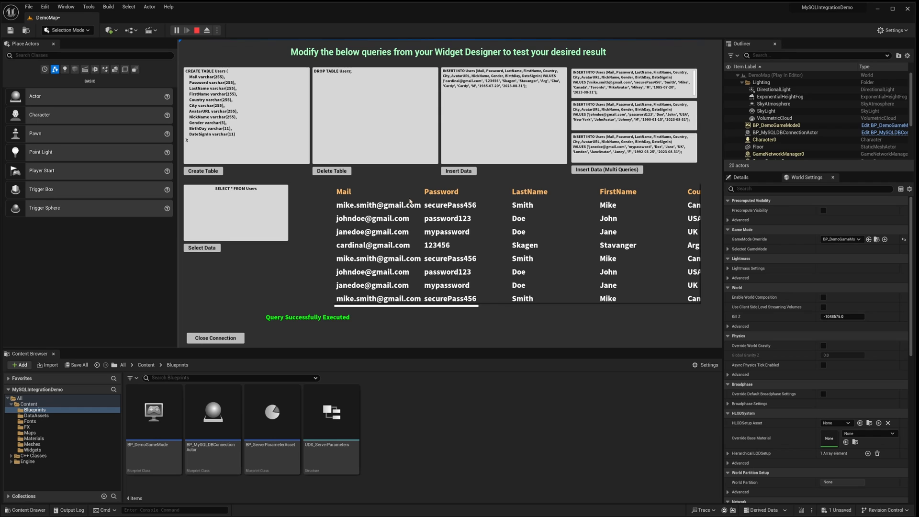
{"action": "left_click", "coordinate": [331, 170]}
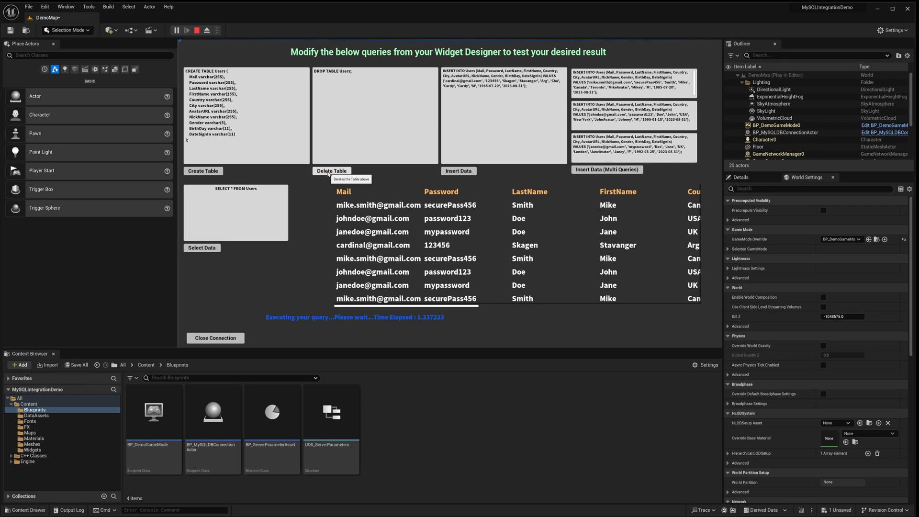
{"action": "left_click", "coordinate": [202, 248]}
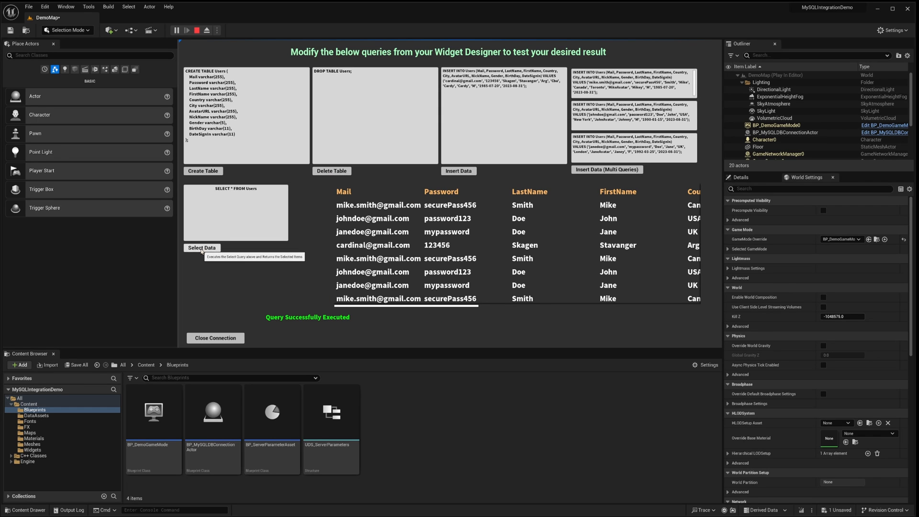
{"action": "left_click", "coordinate": [201, 247]}
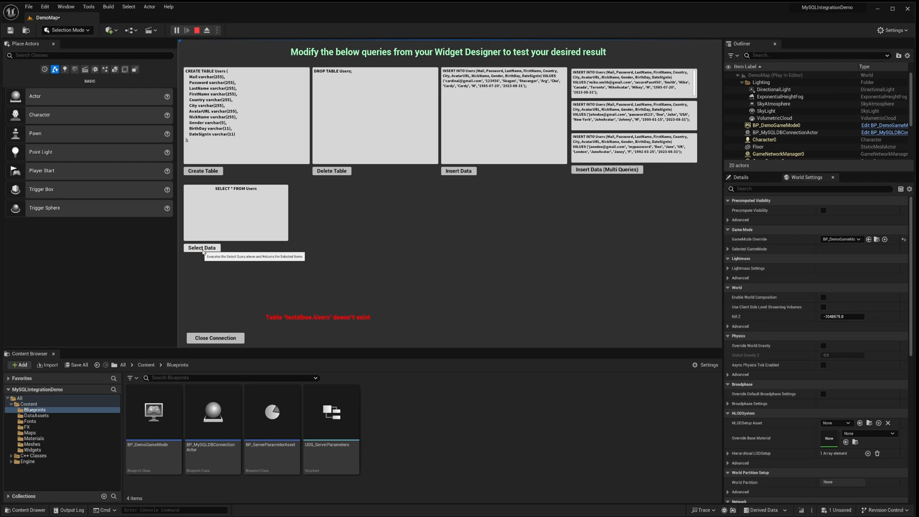
{"action": "mouse_move", "coordinate": [364, 220]}
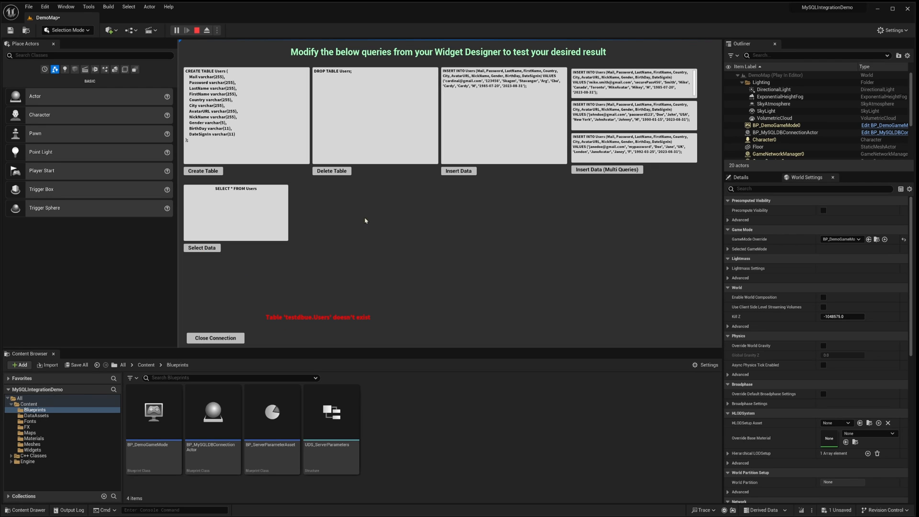
{"action": "mouse_move", "coordinate": [202, 170]}
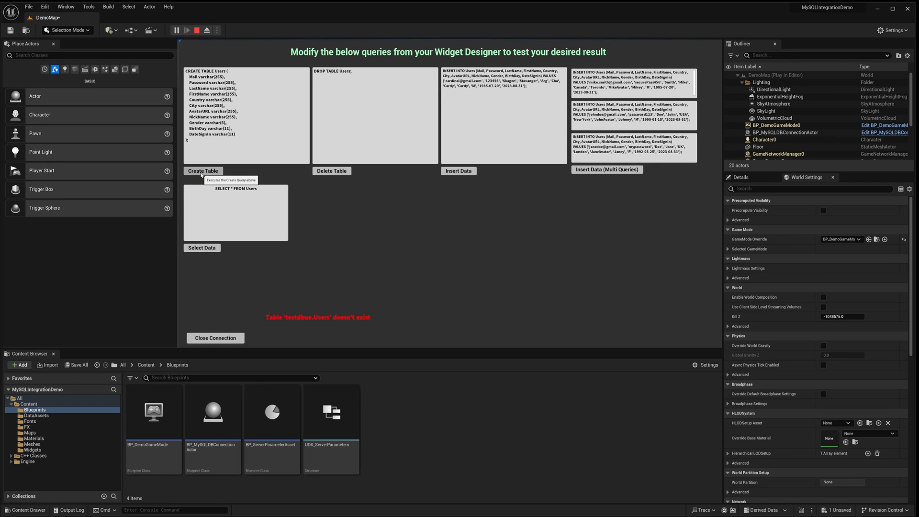
Step: Create Users, insert single and multi-query rows, then reselect to list seven users
{"action": "left_click", "coordinate": [202, 170]}
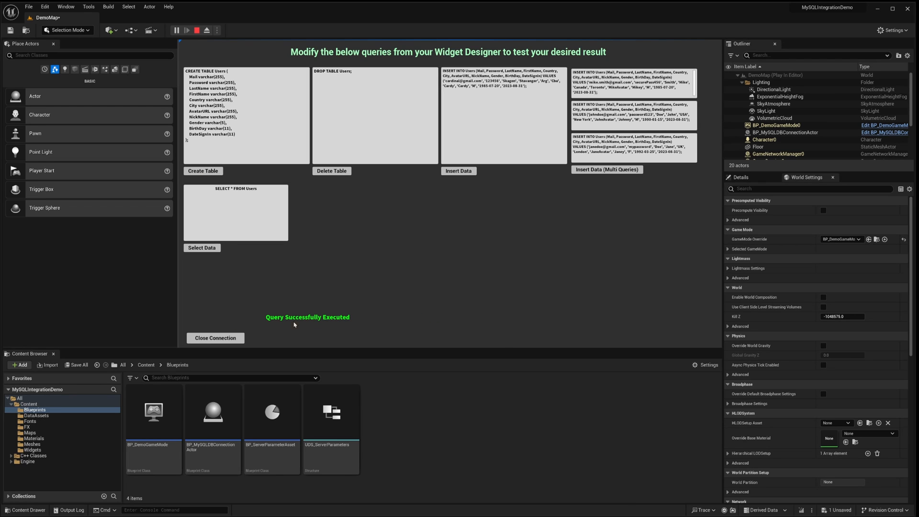
{"action": "left_click", "coordinate": [458, 171]}
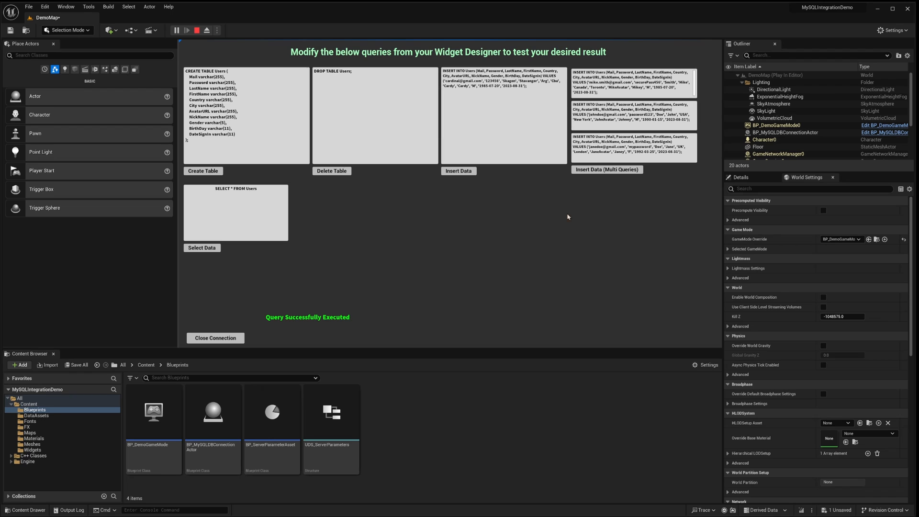
{"action": "left_click", "coordinate": [606, 169]}
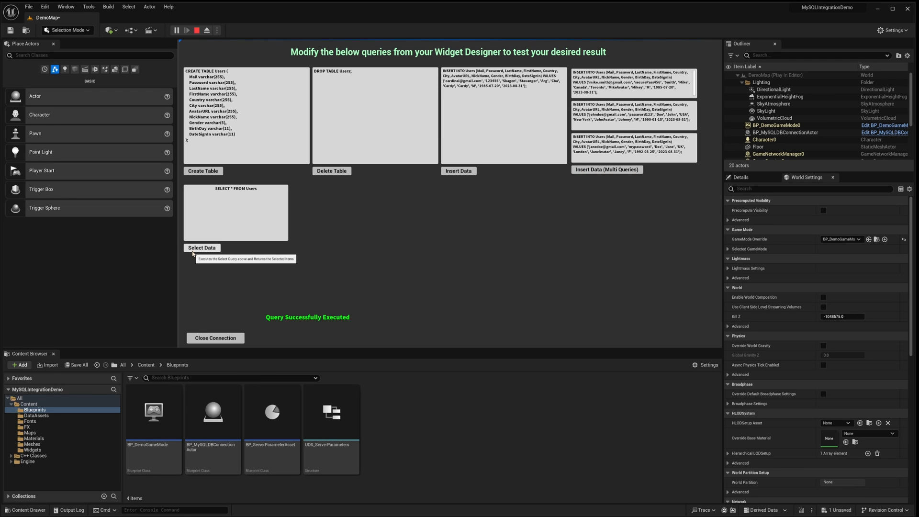
{"action": "left_click", "coordinate": [201, 247]}
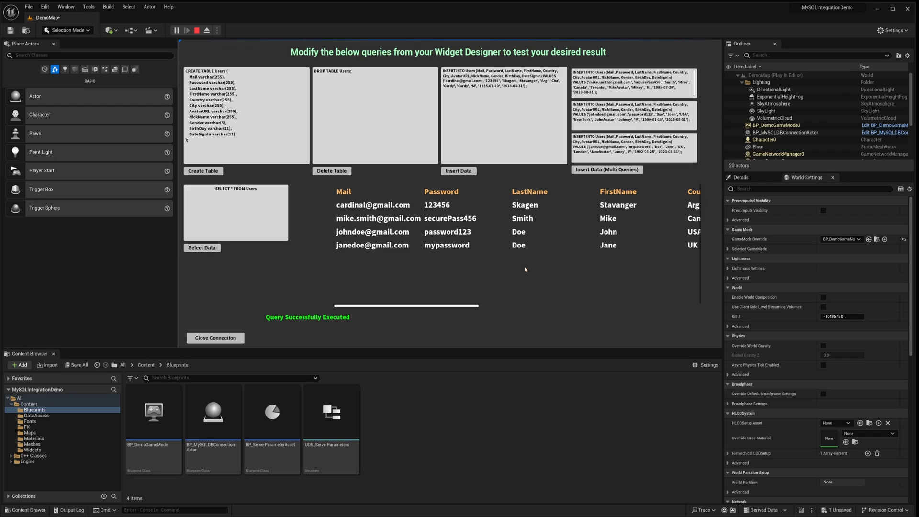
{"action": "mouse_move", "coordinate": [356, 196]}
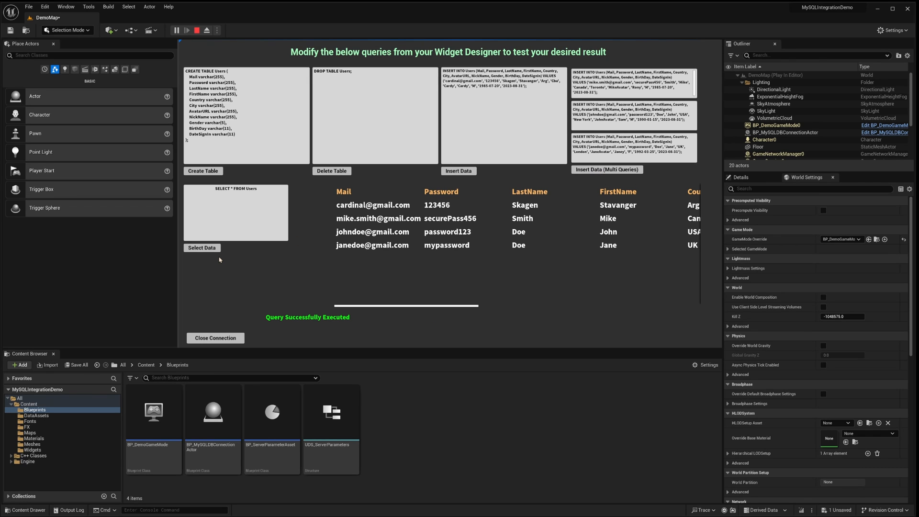
{"action": "left_click", "coordinate": [202, 247]}
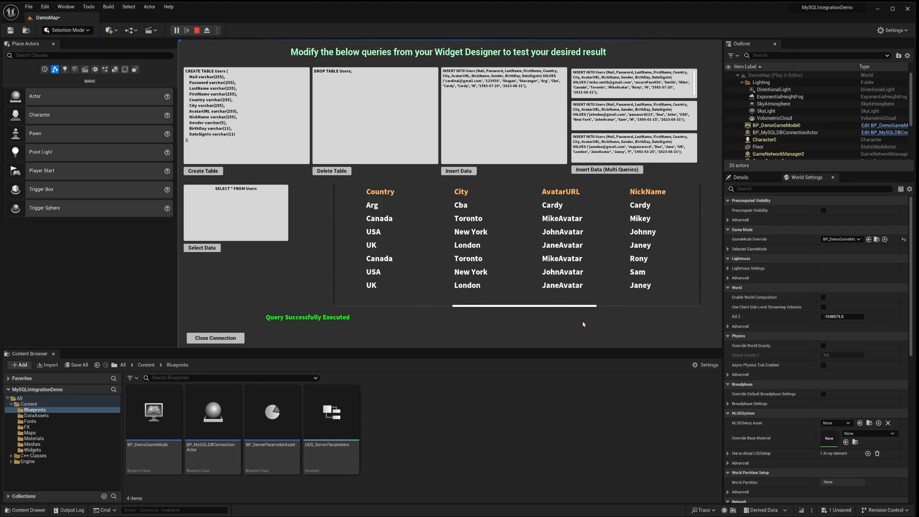
{"action": "scroll", "scroll_direction": "right", "scroll_amount": 3}
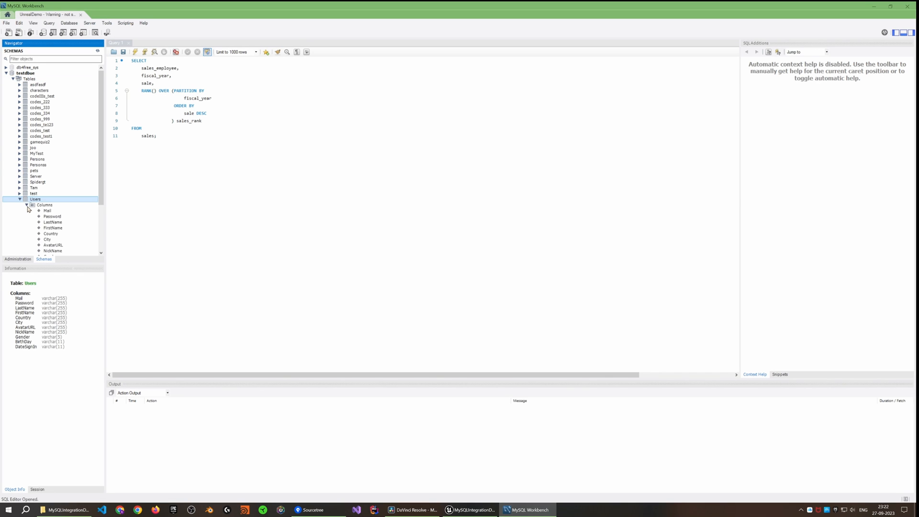
Step: Run Select Rows - Limit 1000 on the Users table and inspect its seven rows
{"action": "right_click", "coordinate": [35, 136]}
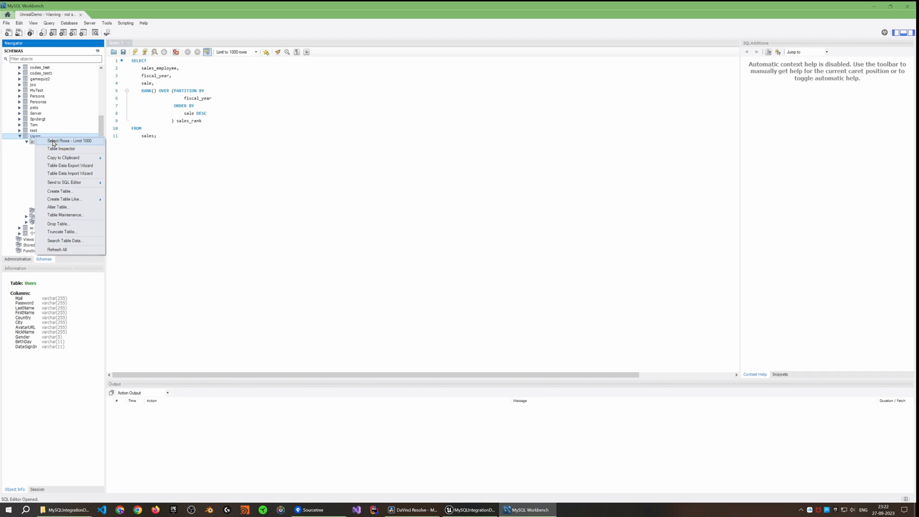
{"action": "left_click", "coordinate": [68, 141]}
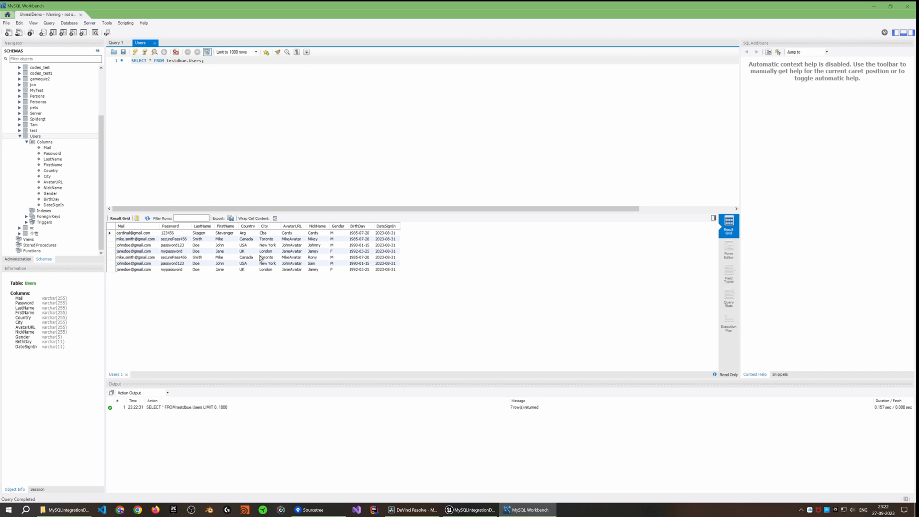
{"action": "left_click", "coordinate": [313, 251]}
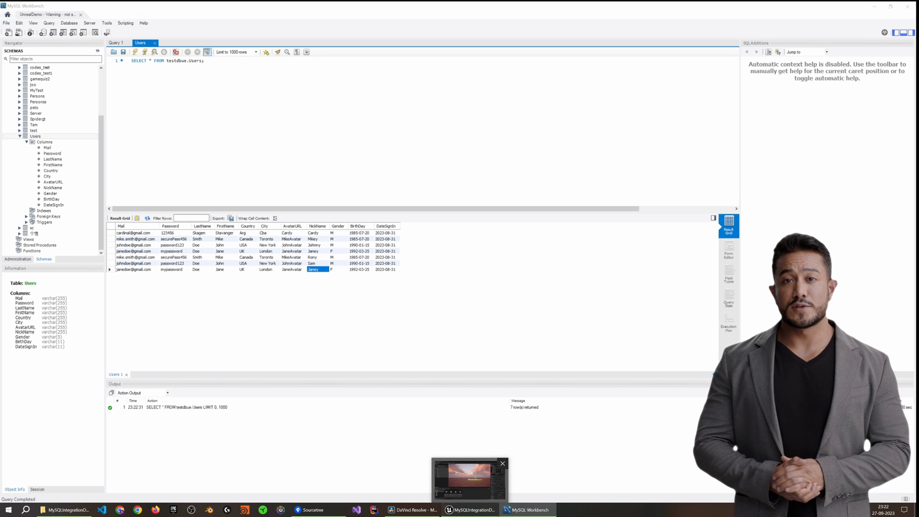
{"action": "left_click", "coordinate": [469, 509]}
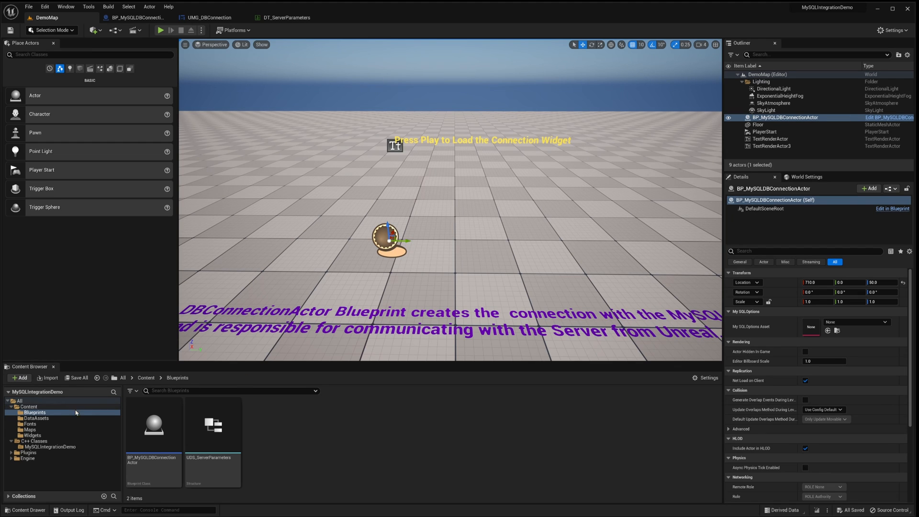
{"action": "left_click", "coordinate": [153, 433]}
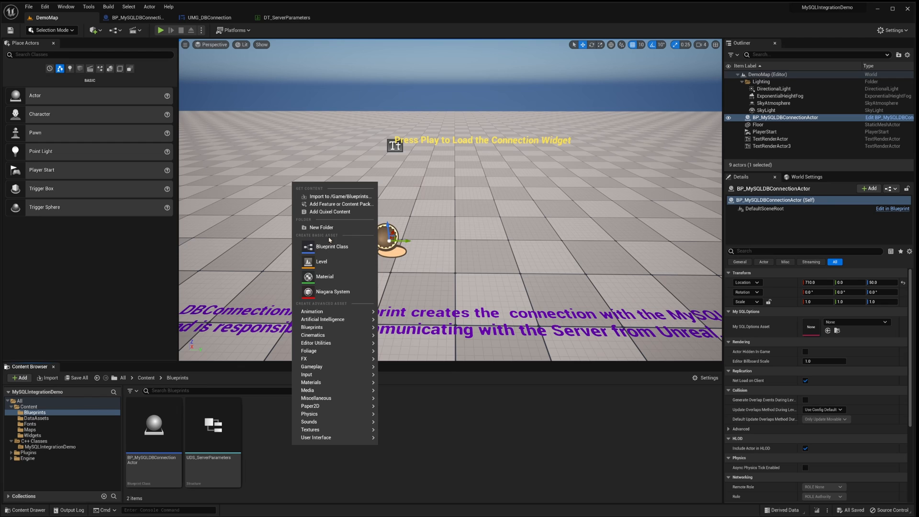
{"action": "left_click", "coordinate": [331, 246]}
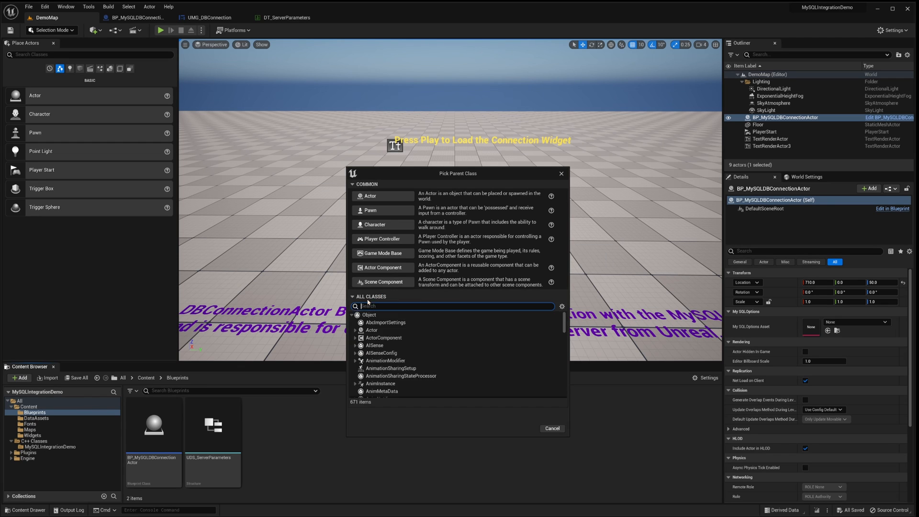
{"action": "type", "text": "mysq"}
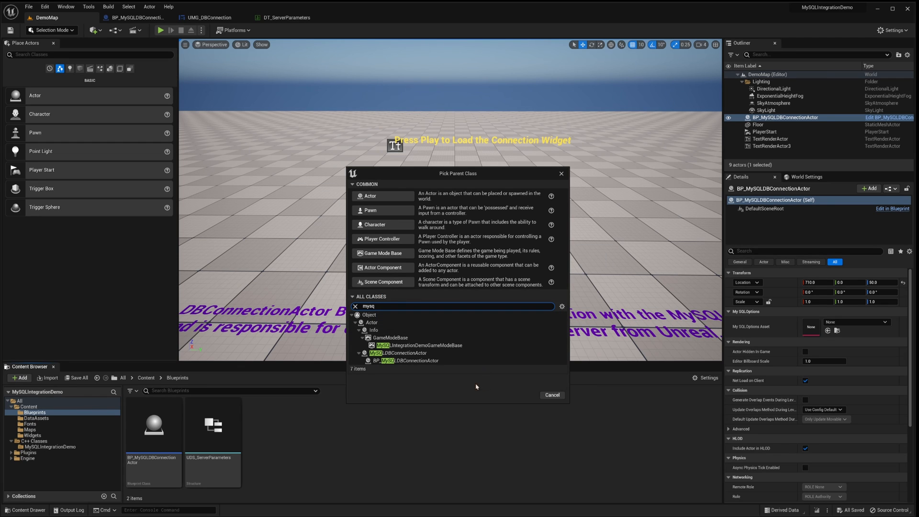
{"action": "mouse_move", "coordinate": [404, 361]}
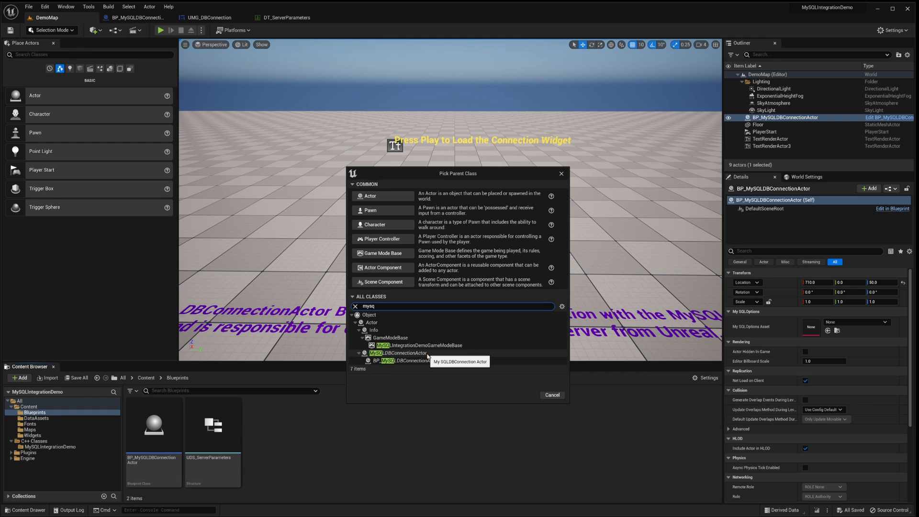
{"action": "left_click", "coordinate": [404, 352]}
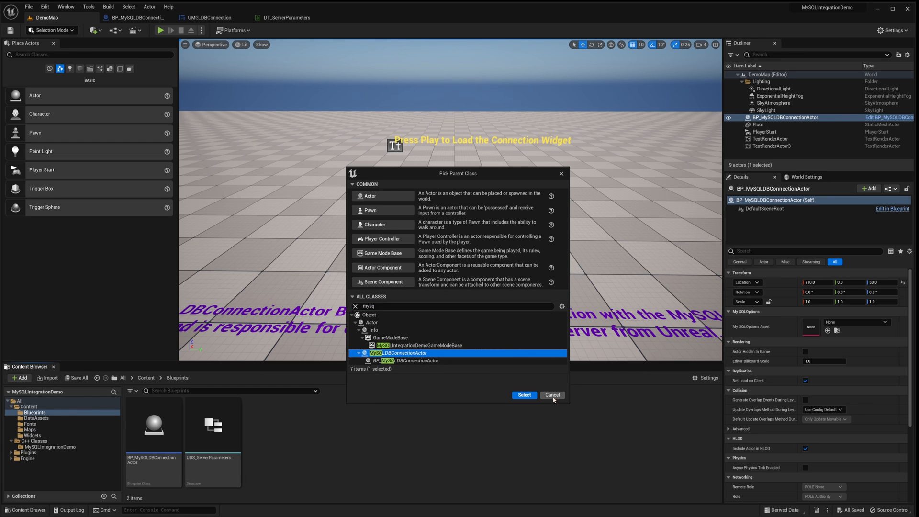
{"action": "left_click", "coordinate": [551, 395]}
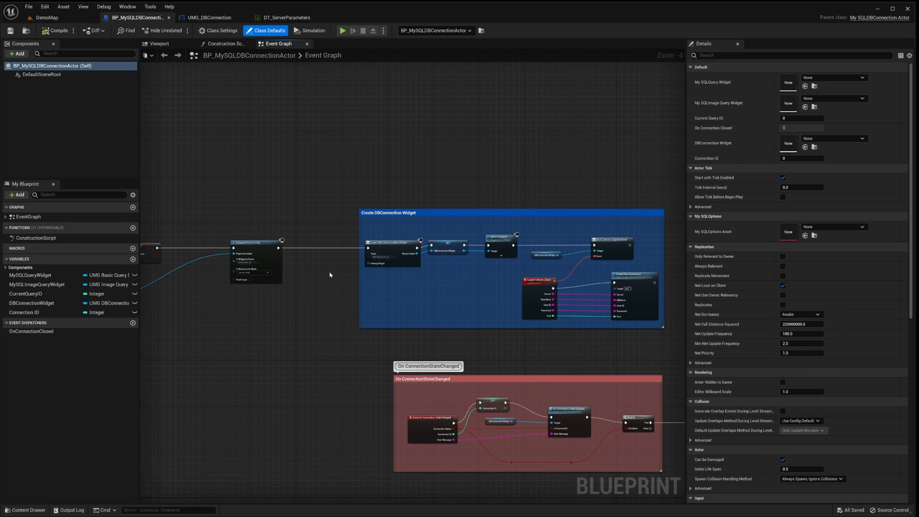
Step: Scroll the BP_MySQLDBConnectionActor Event Graph, then open UMG_DBConnection from Content/Widgets
{"action": "scroll", "scroll_direction": "up", "scroll_amount": 3}
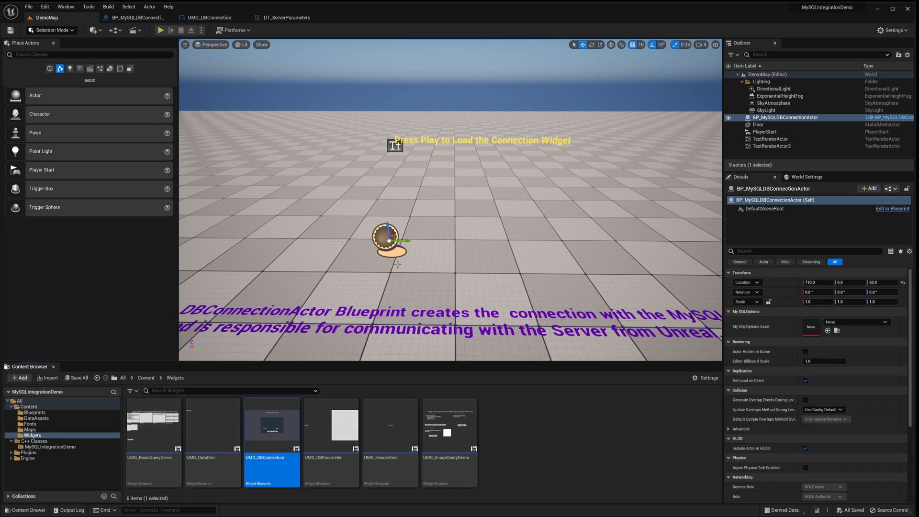
{"action": "double_click", "coordinate": [271, 424]}
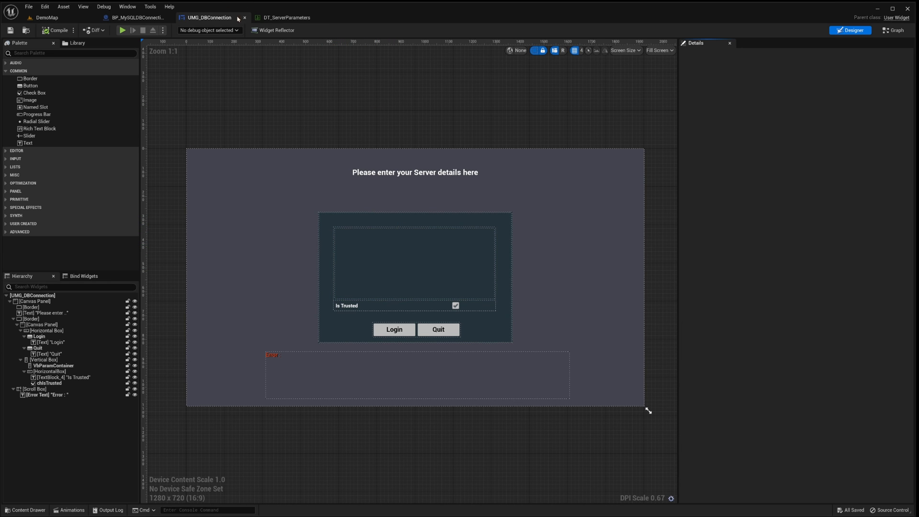
Step: Review DT_ServerParameters' UserId and Database rows, then return to the UMG_DBConnection event graph
{"action": "left_click", "coordinate": [47, 17]}
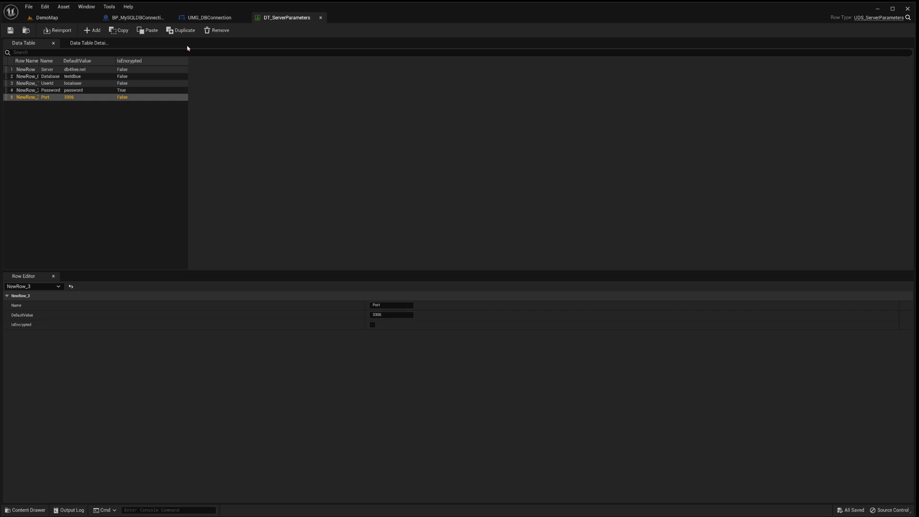
{"action": "left_click", "coordinate": [47, 83]}
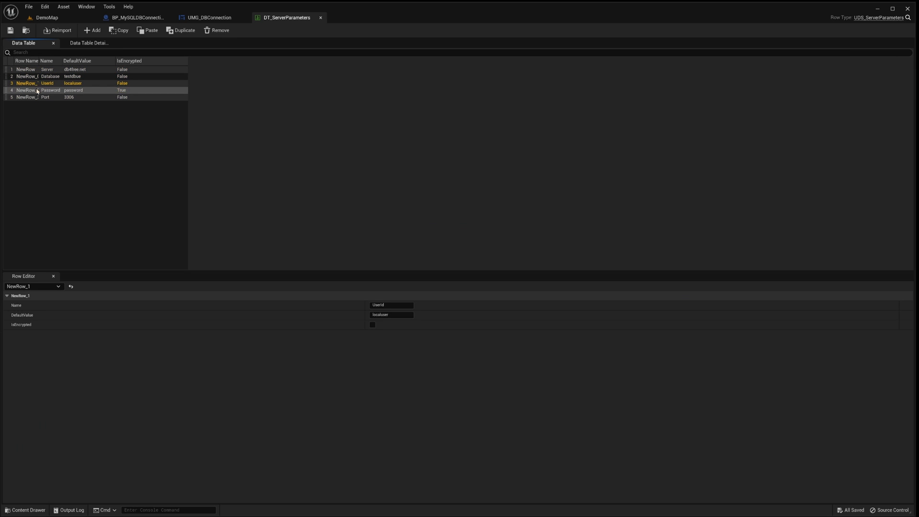
{"action": "left_click", "coordinate": [50, 76]}
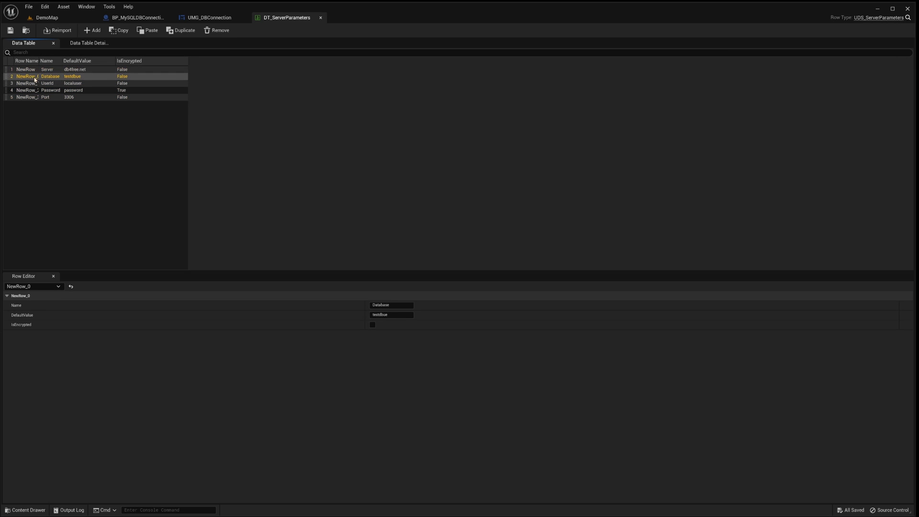
{"action": "left_click", "coordinate": [47, 83]}
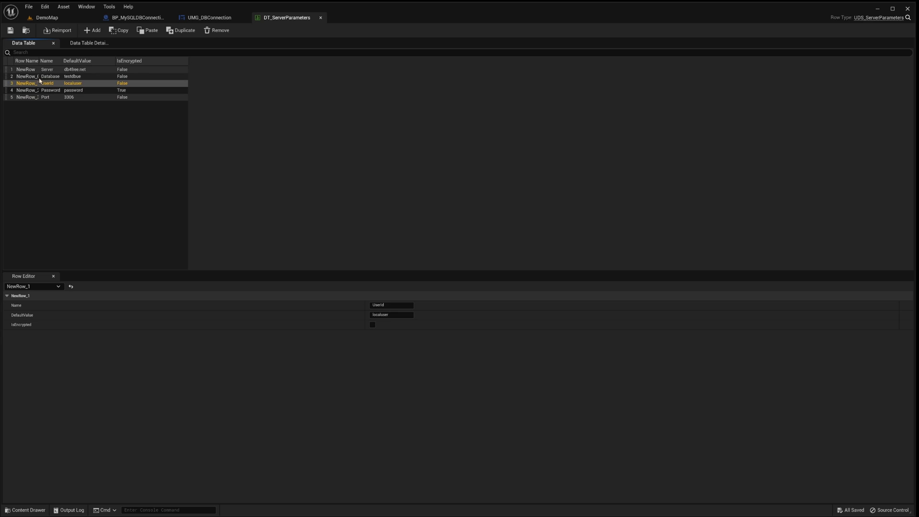
{"action": "left_click", "coordinate": [208, 17]}
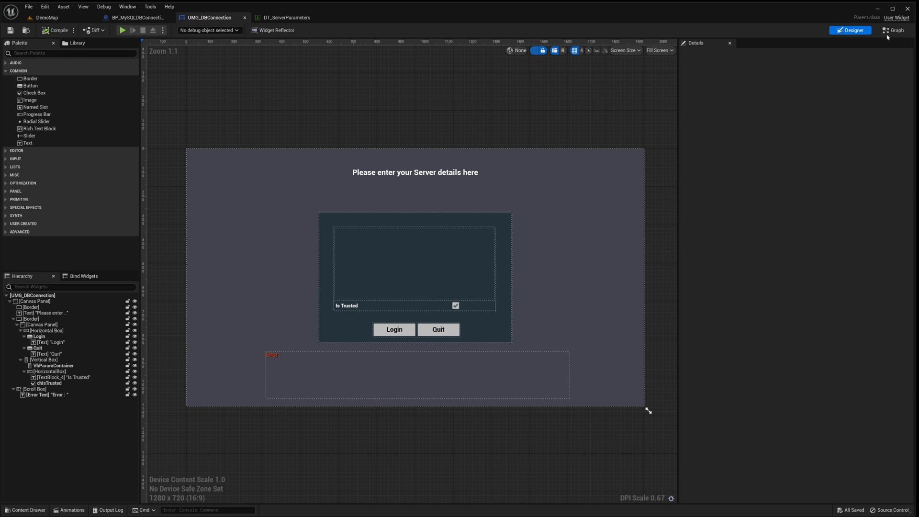
{"action": "left_click", "coordinate": [893, 30]}
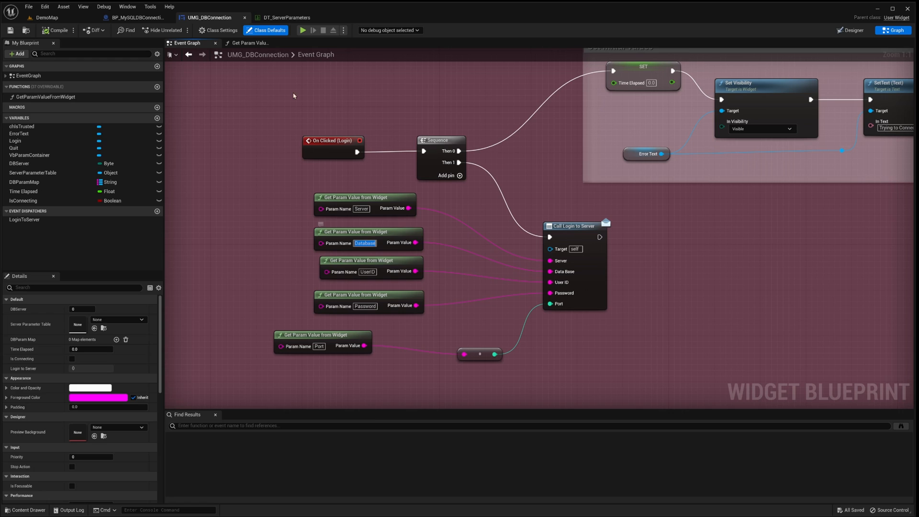
Step: Inspect GetParamValueFromWidget and LoginToServer's Server, Database, UserID, Password, Port inputs
{"action": "left_click", "coordinate": [286, 18]}
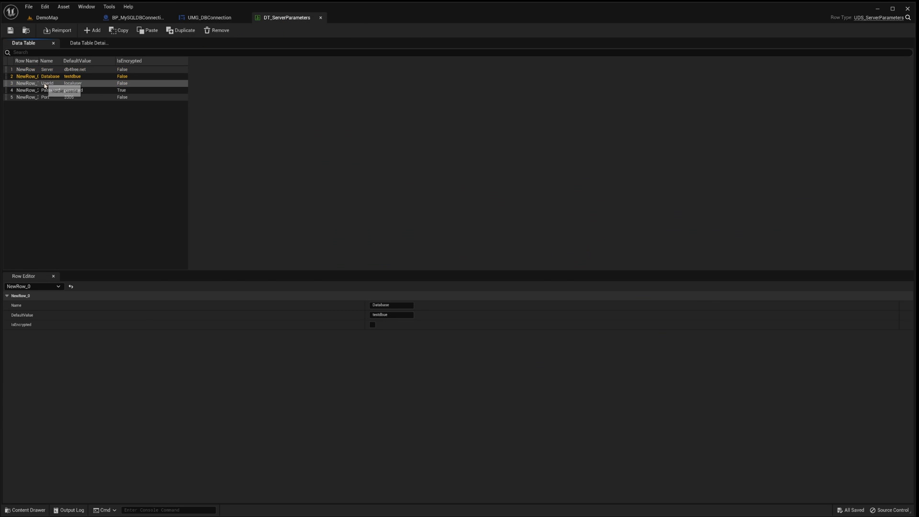
{"action": "left_click", "coordinate": [208, 17]}
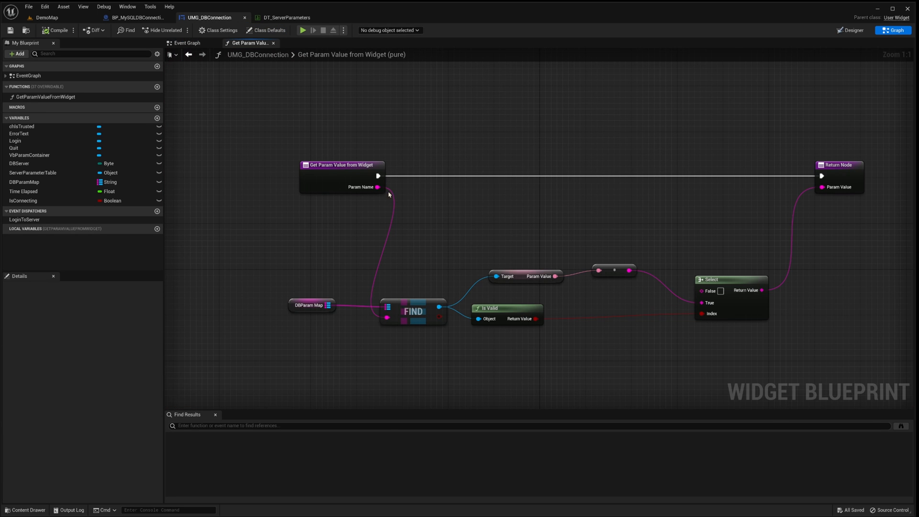
{"action": "mouse_move", "coordinate": [269, 259]}
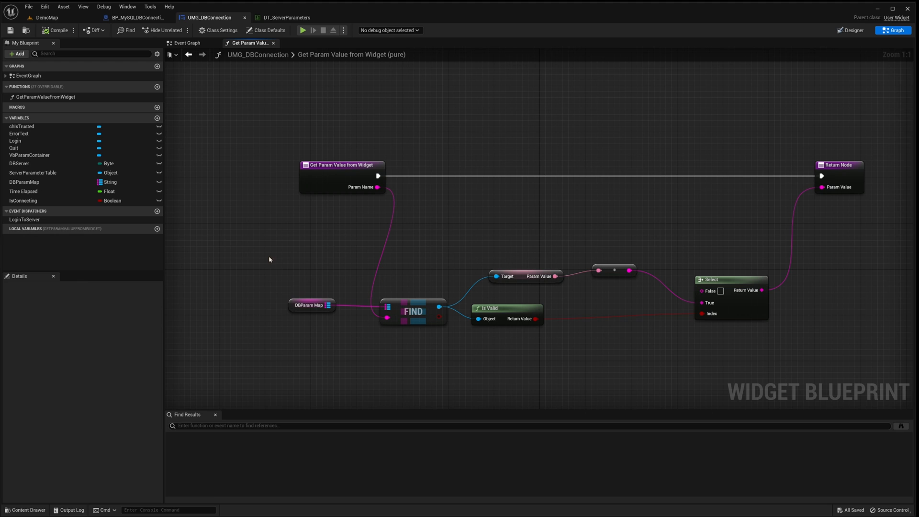
{"action": "mouse_move", "coordinate": [712, 327]}
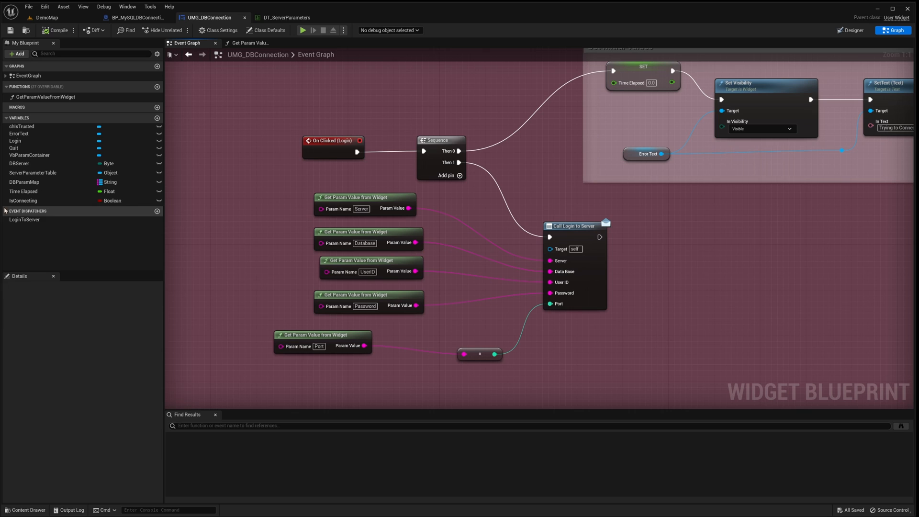
{"action": "left_click", "coordinate": [26, 219]}
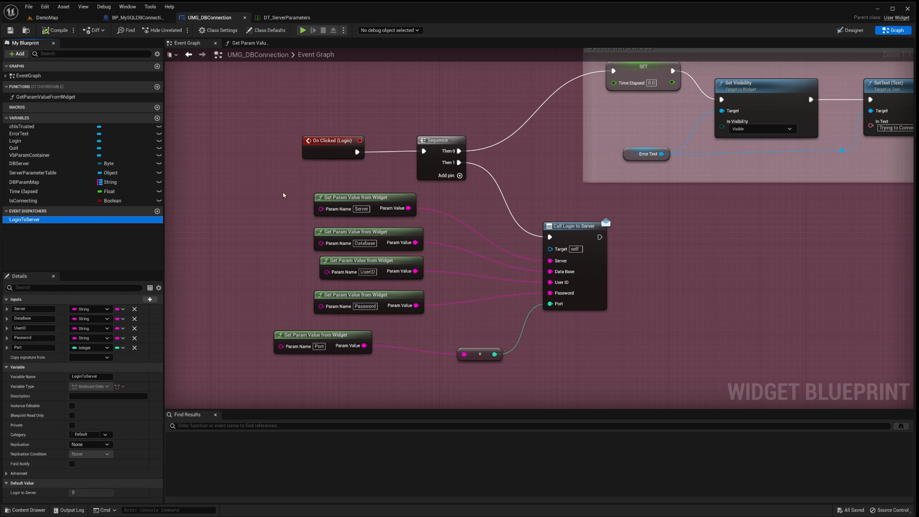
{"action": "mouse_move", "coordinate": [139, 241]}
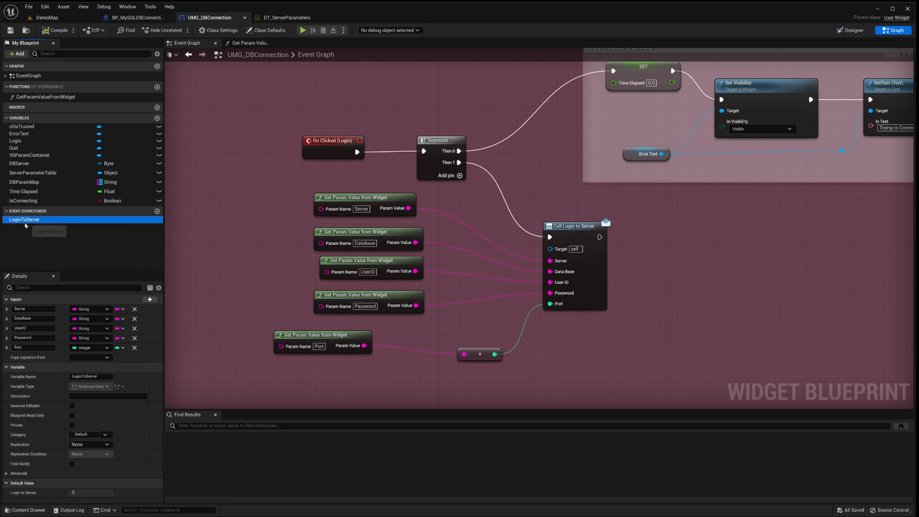
{"action": "mouse_move", "coordinate": [154, 225]}
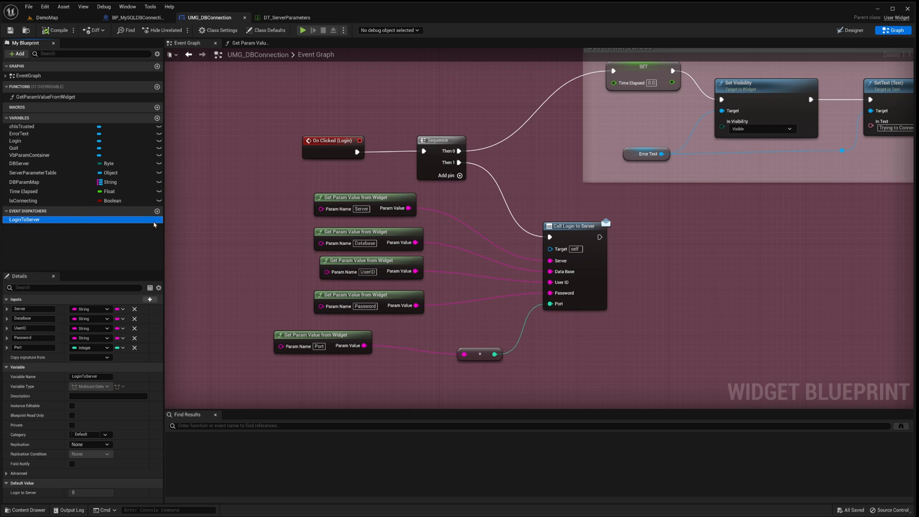
{"action": "mouse_move", "coordinate": [24, 318]}
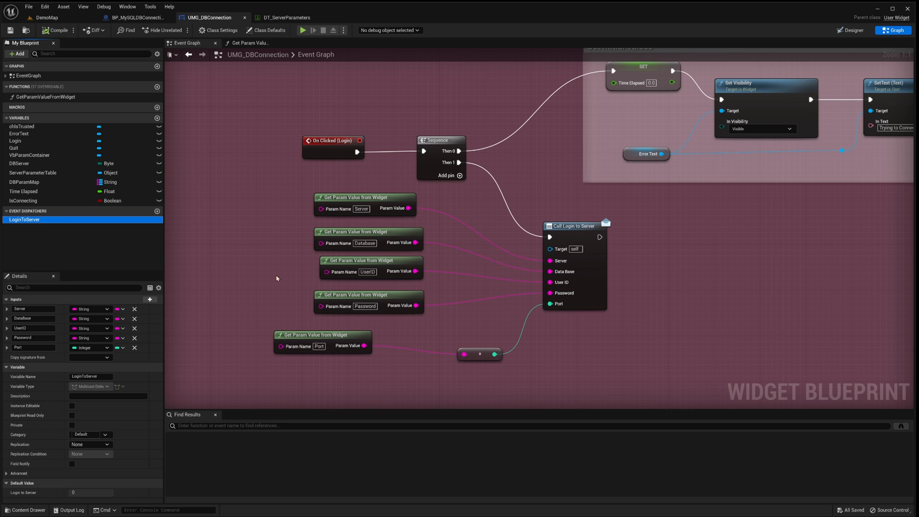
{"action": "left_click", "coordinate": [139, 17]}
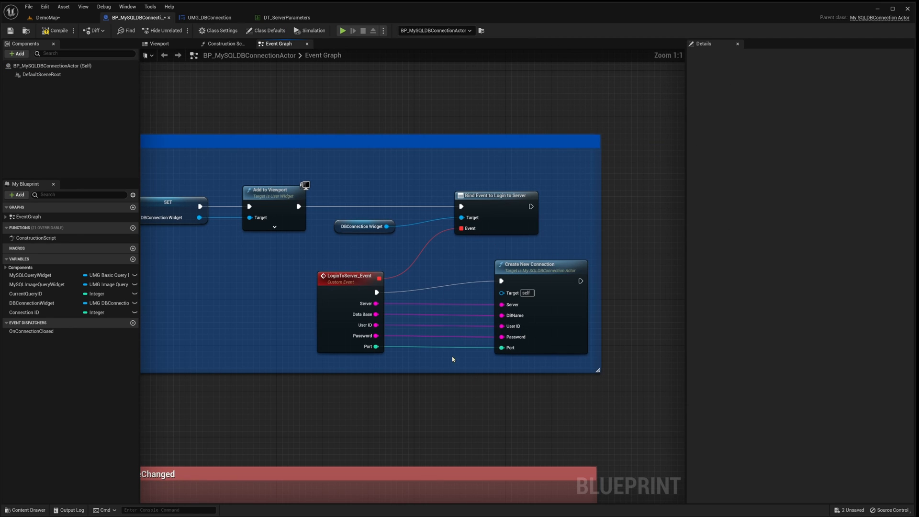
{"action": "mouse_move", "coordinate": [467, 411]}
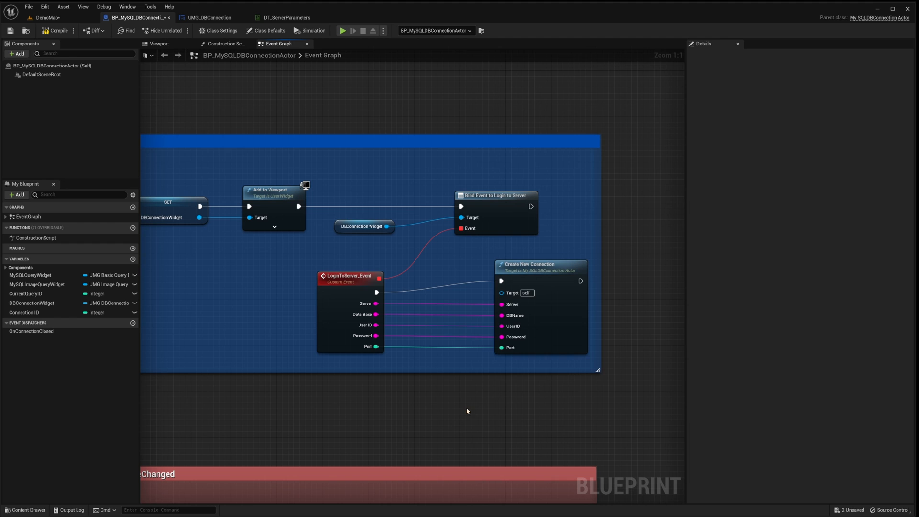
{"action": "type", "text": "create conn"}
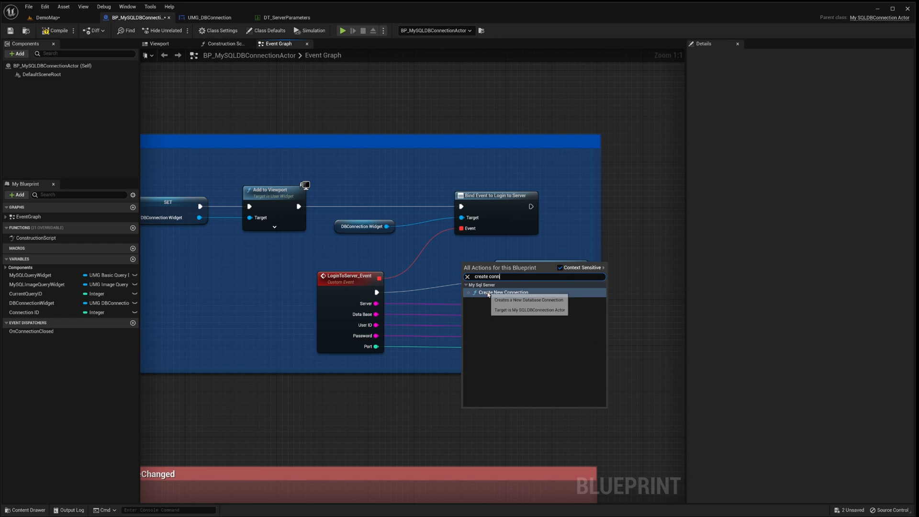
{"action": "left_click", "coordinate": [502, 292]}
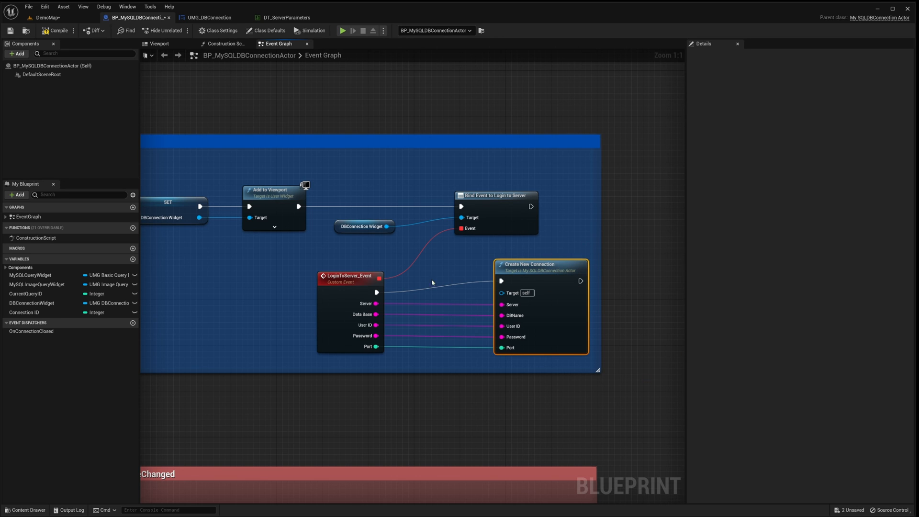
{"action": "mouse_move", "coordinate": [636, 383]}
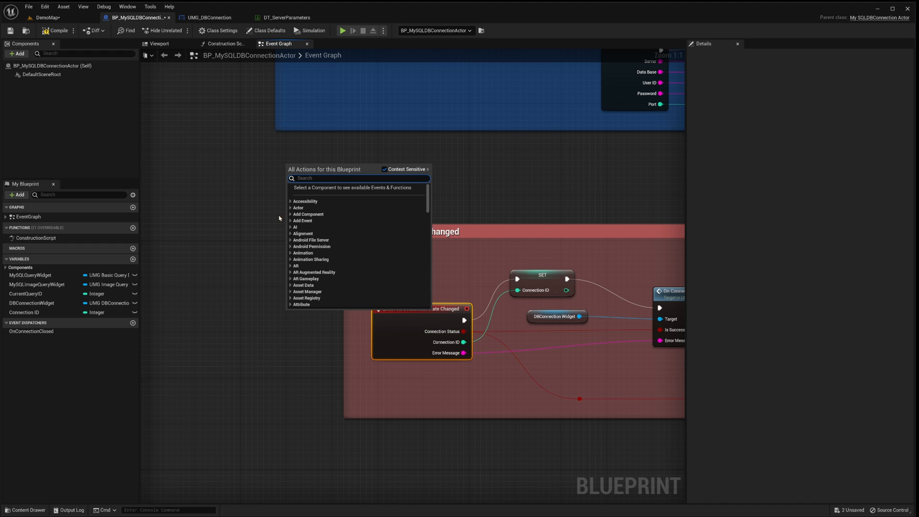
Step: Pan to On ConnectionStateChanged and inspect the DBConnection Widget variable's details
{"action": "type", "text": "event"}
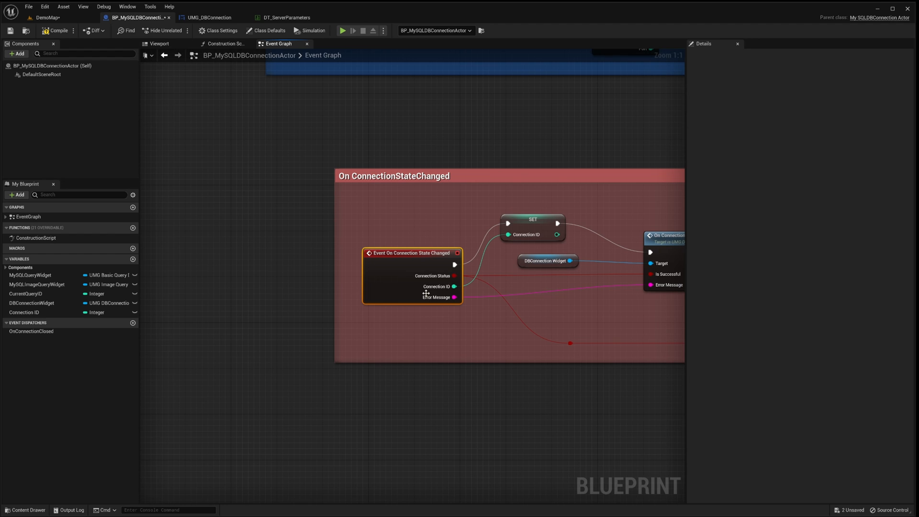
{"action": "mouse_move", "coordinate": [299, 135]}
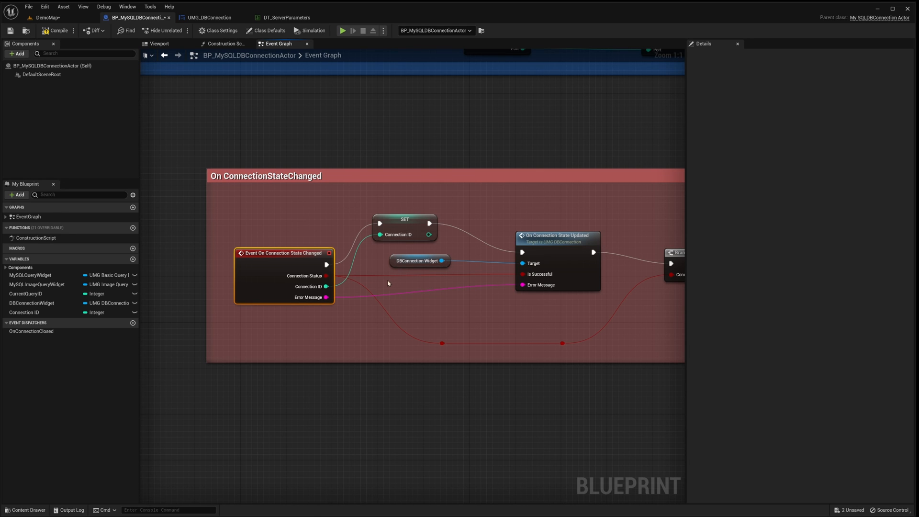
{"action": "mouse_move", "coordinate": [388, 292]}
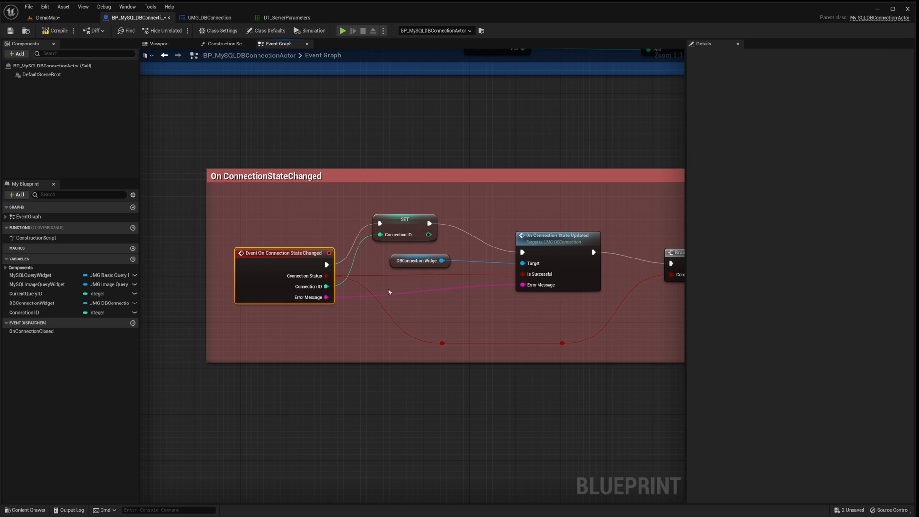
{"action": "left_click", "coordinate": [416, 260]}
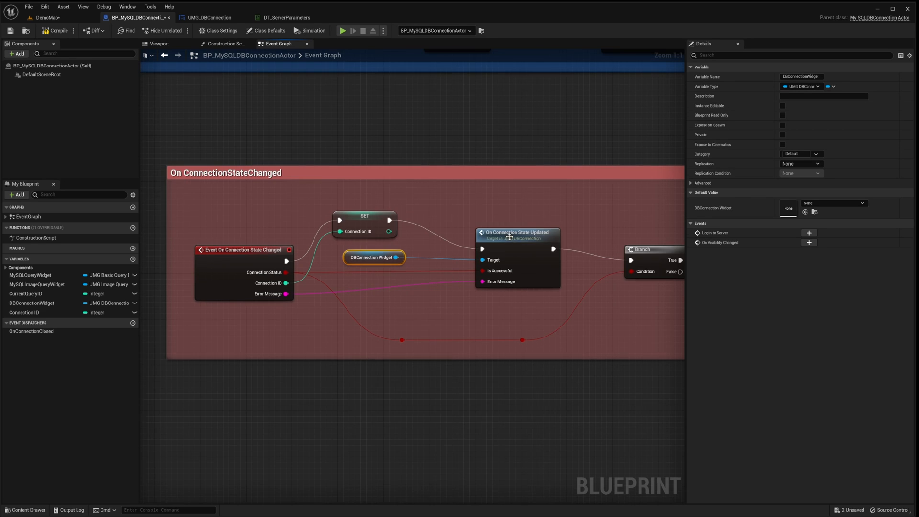
{"action": "left_click", "coordinate": [209, 17]}
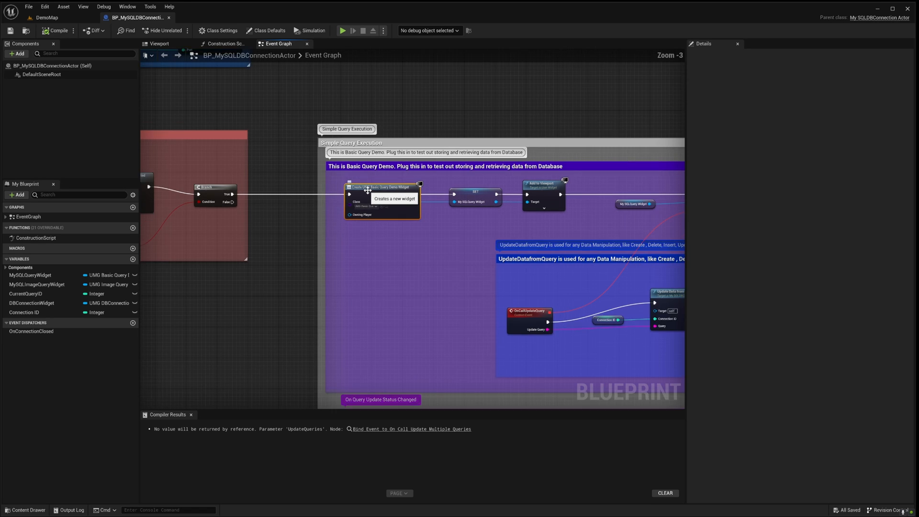
Step: Zoom out over the Simple Query Execution comment box
{"action": "scroll", "scroll_direction": "down", "scroll_amount": 3}
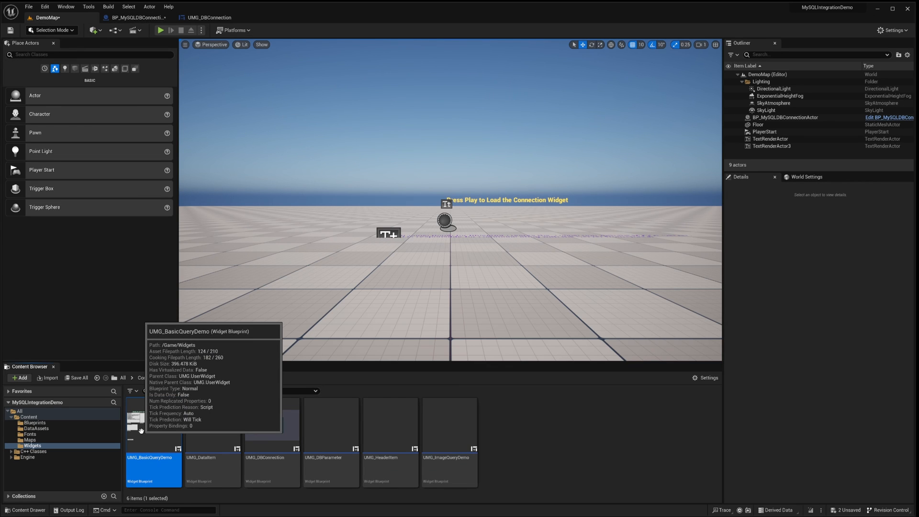
Step: Open UMG_BasicQueryDemo and inspect its SelectedDataTable grid panel and error-text Scroll Box
{"action": "double_click", "coordinate": [153, 418]}
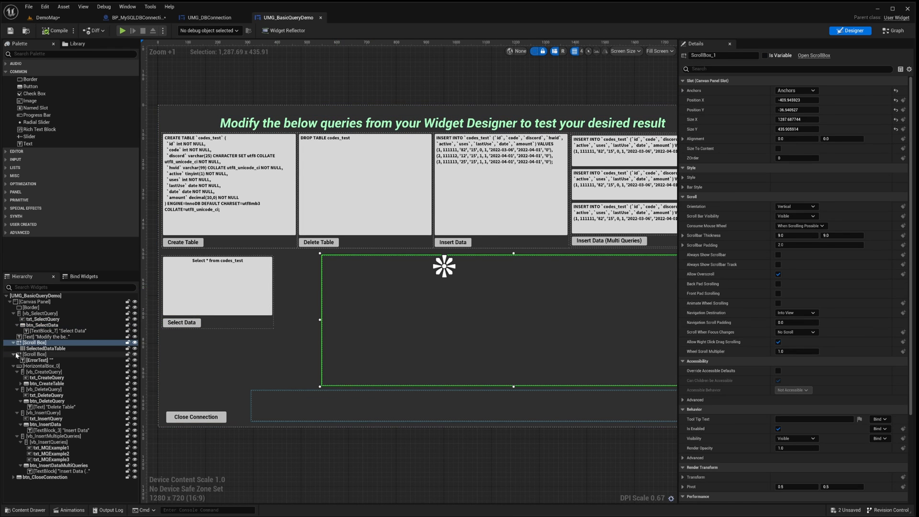
{"action": "left_click", "coordinate": [49, 347]}
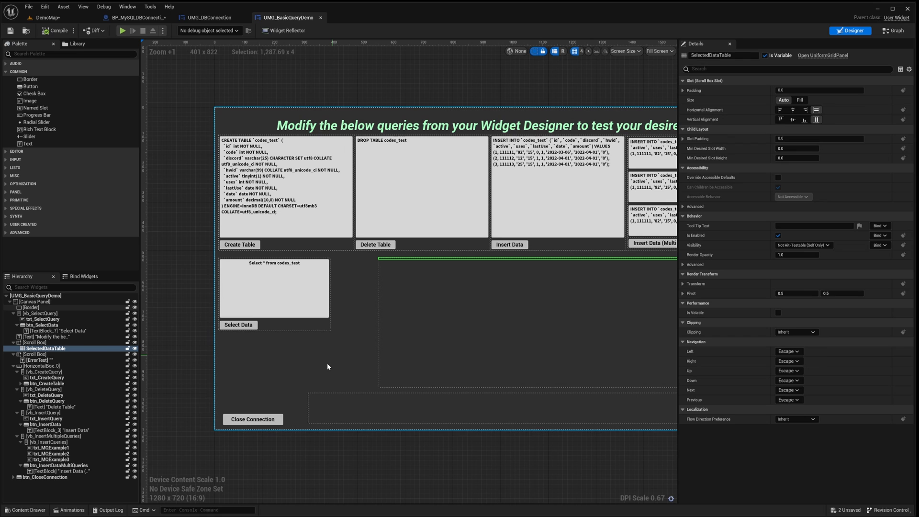
{"action": "left_click", "coordinate": [37, 354]}
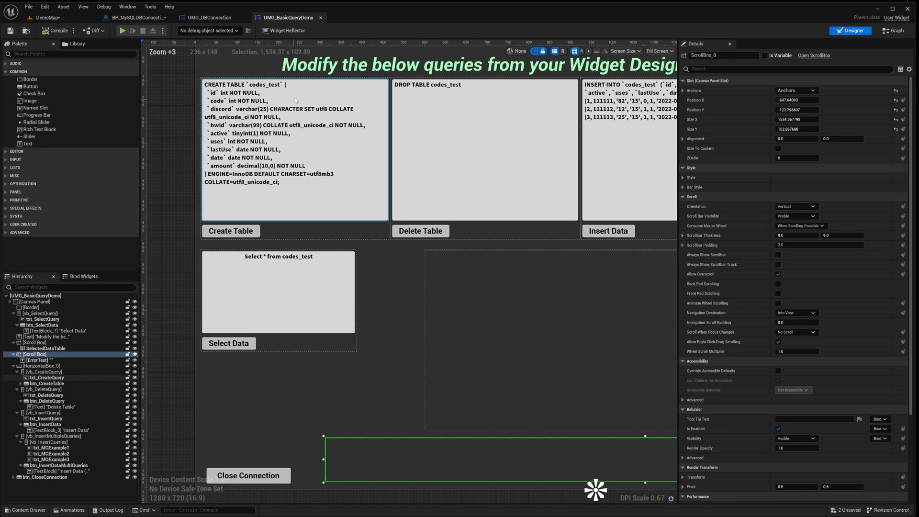
Step: Inspect the OnCallUpdateQuery dispatcher and multiple-query calls in the graph, then view the Designer
{"action": "left_click", "coordinate": [893, 29]}
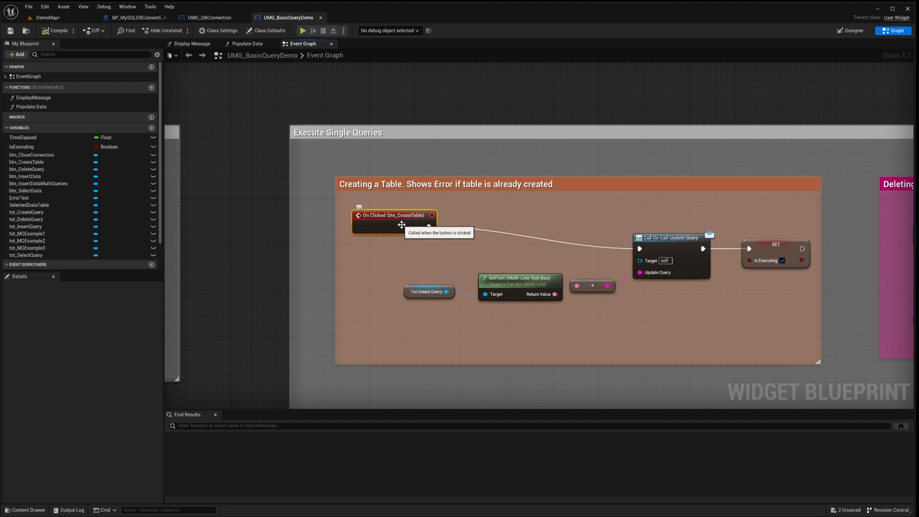
{"action": "left_click", "coordinate": [29, 246]}
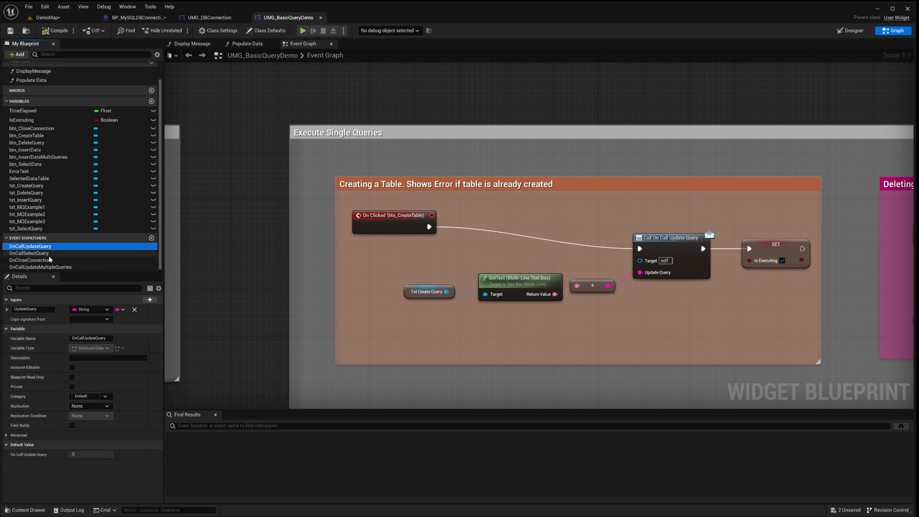
{"action": "left_click", "coordinate": [40, 266]}
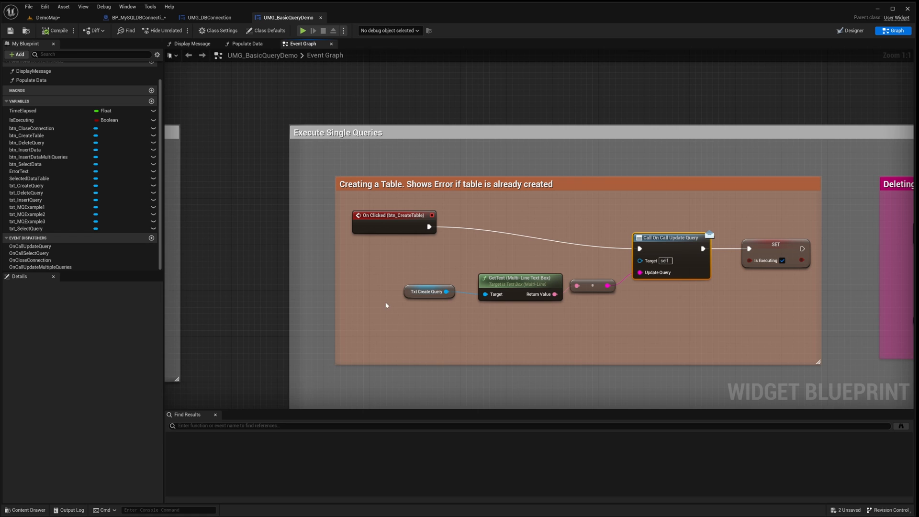
{"action": "mouse_move", "coordinate": [41, 254]}
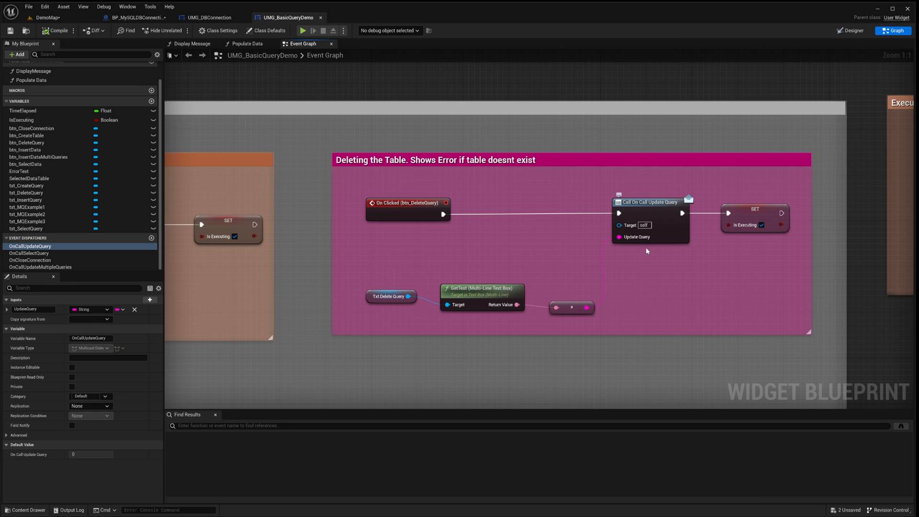
{"action": "scroll", "scroll_direction": "down", "scroll_amount": 3}
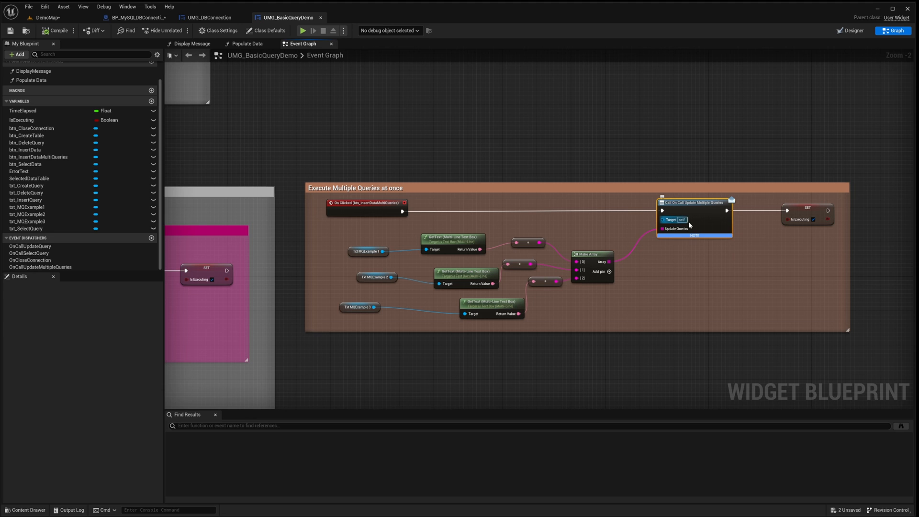
{"action": "left_click", "coordinate": [40, 267]}
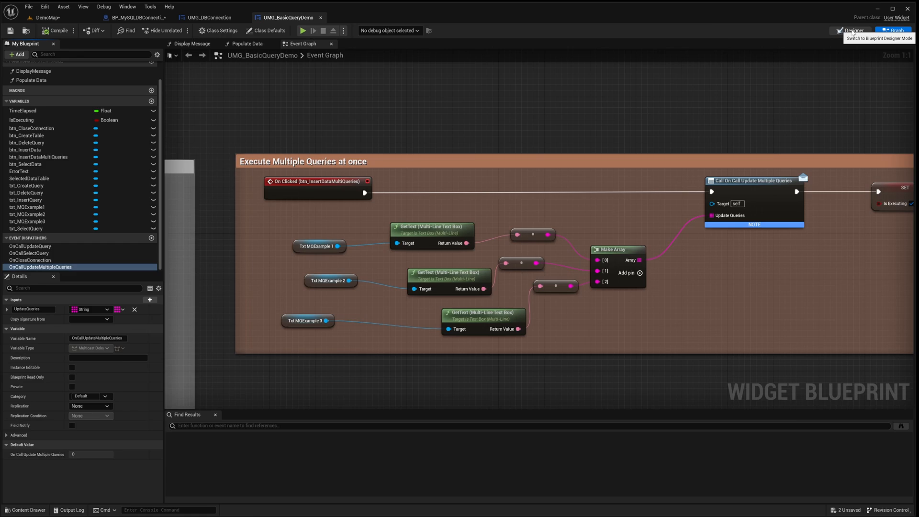
{"action": "left_click", "coordinate": [851, 31]}
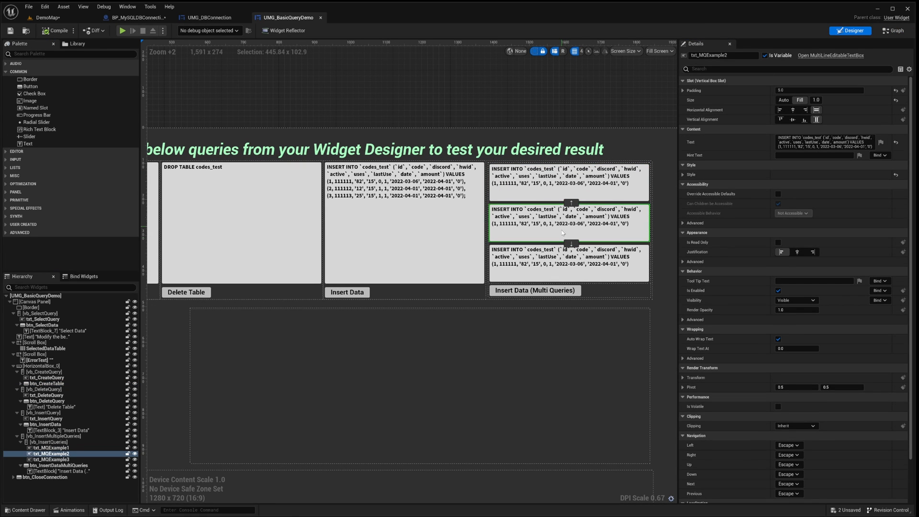
Step: Return to the Event Graph and scroll to the Selecting Data from Query section
{"action": "left_click", "coordinate": [893, 30]}
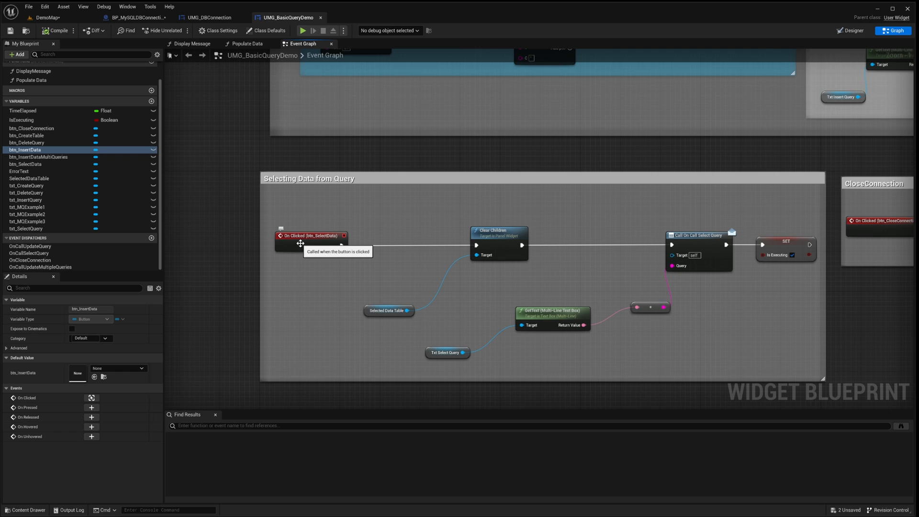
{"action": "mouse_move", "coordinate": [619, 237]}
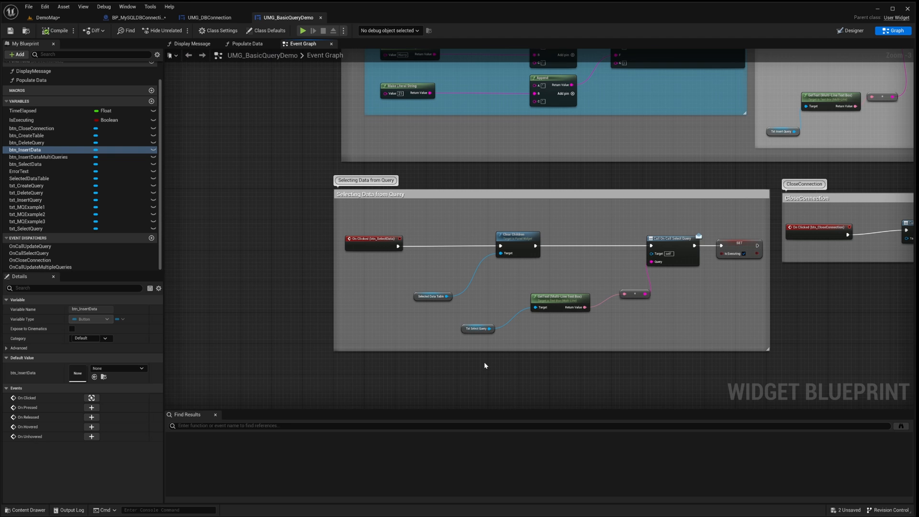
{"action": "scroll", "scroll_direction": "down", "scroll_amount": 3}
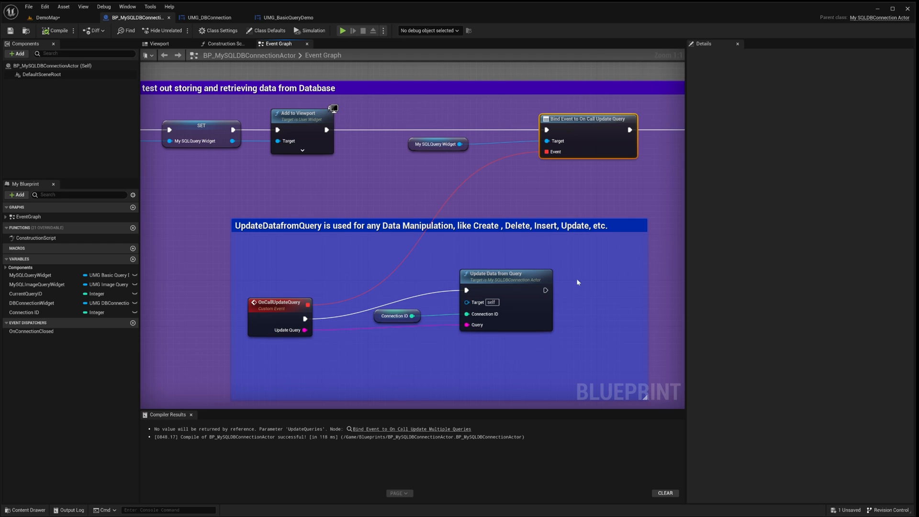
{"action": "mouse_move", "coordinate": [520, 343]}
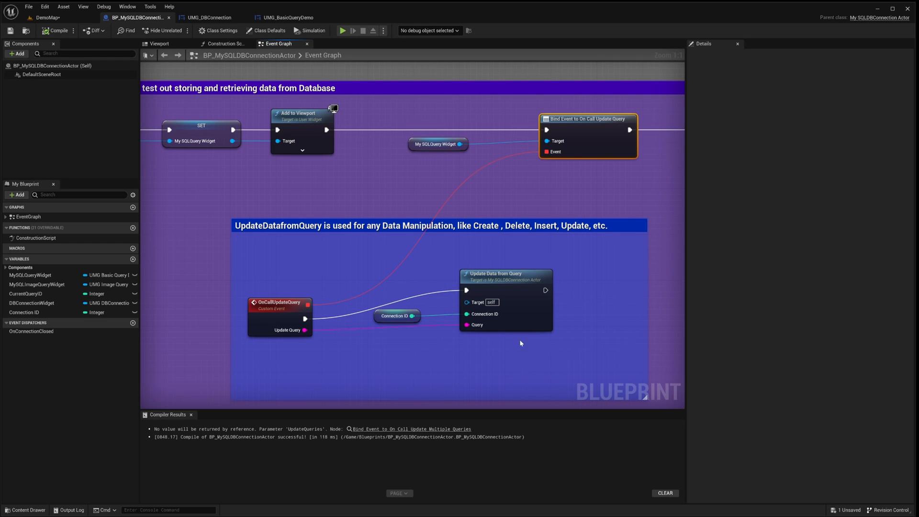
{"action": "mouse_move", "coordinate": [423, 324]}
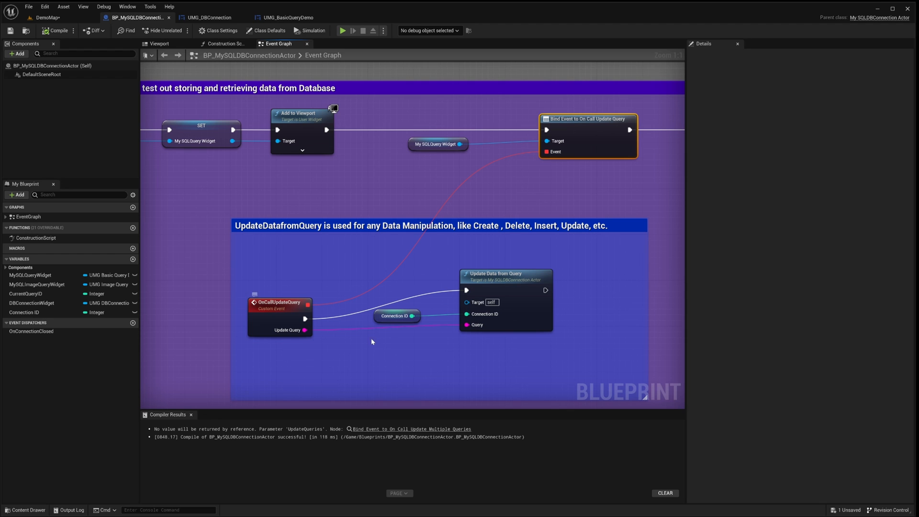
{"action": "mouse_move", "coordinate": [419, 334]}
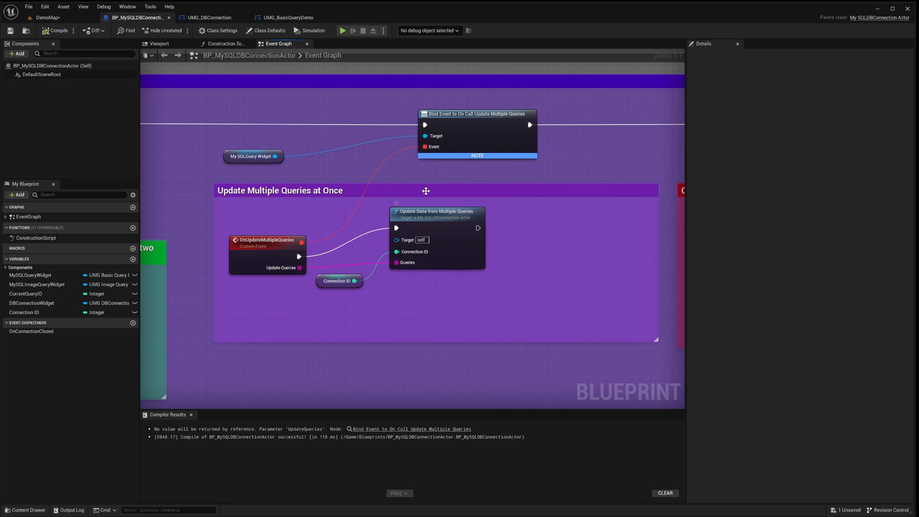
{"action": "mouse_move", "coordinate": [301, 329]}
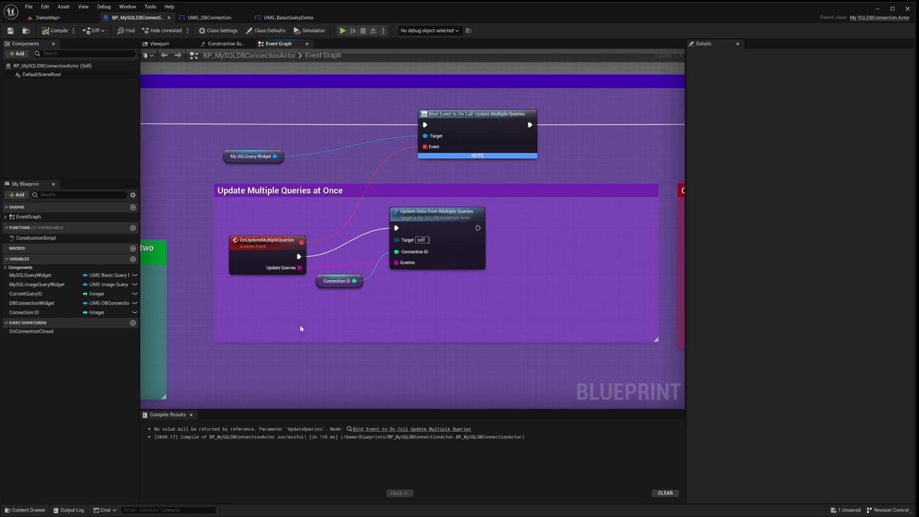
{"action": "mouse_move", "coordinate": [394, 333]}
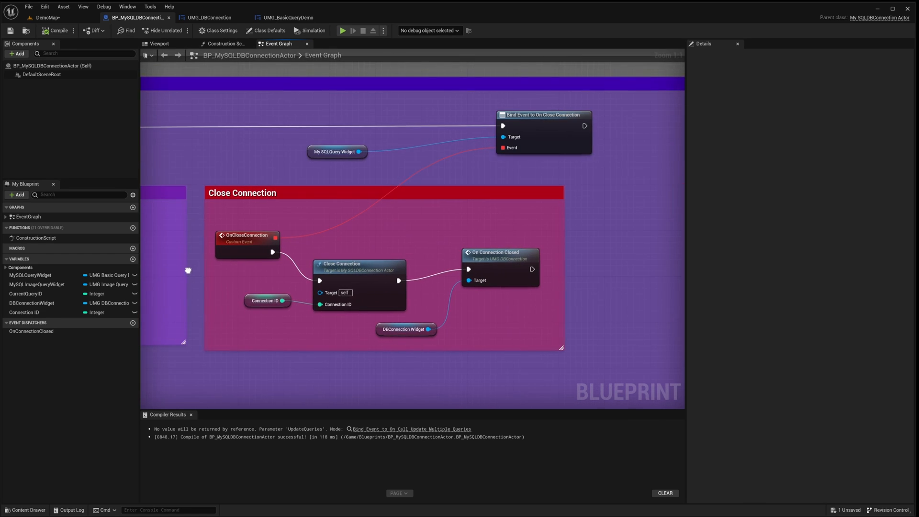
{"action": "mouse_move", "coordinate": [191, 262]}
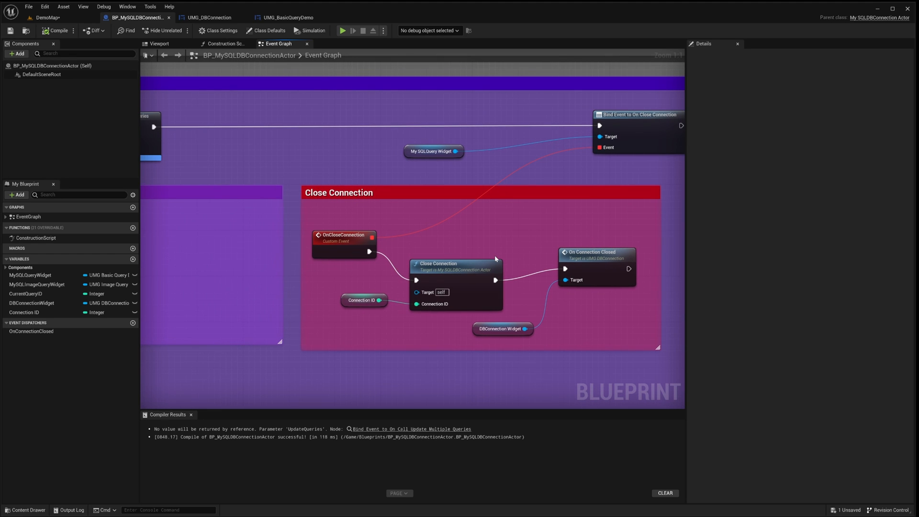
{"action": "mouse_move", "coordinate": [494, 260]}
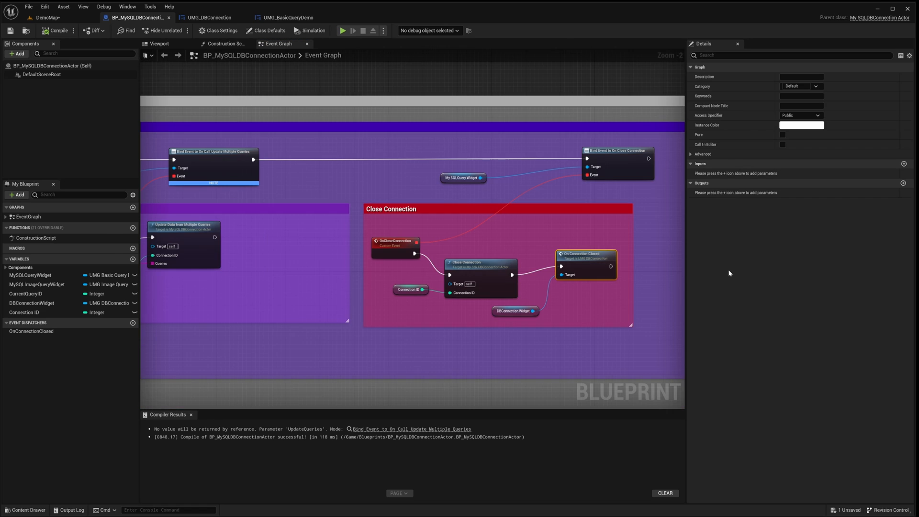
Step: View the widget's execution-status success message handling, then return to BP_MySQLDBConnectionActor
{"action": "scroll", "scroll_direction": "down", "scroll_amount": 3}
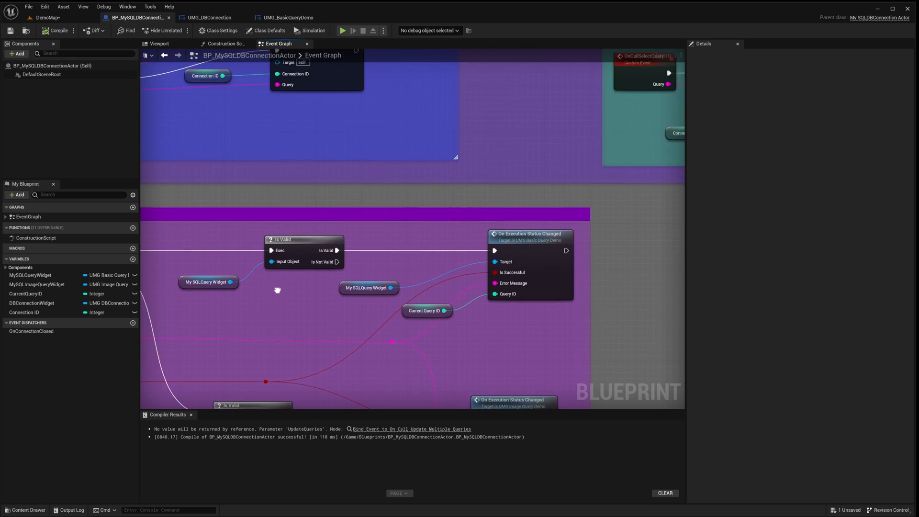
{"action": "left_click", "coordinate": [287, 17]}
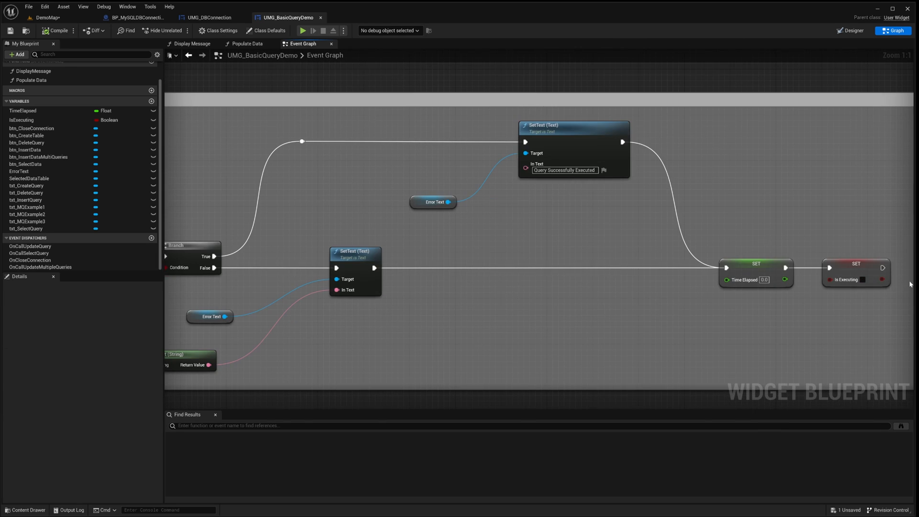
{"action": "mouse_move", "coordinate": [796, 237]}
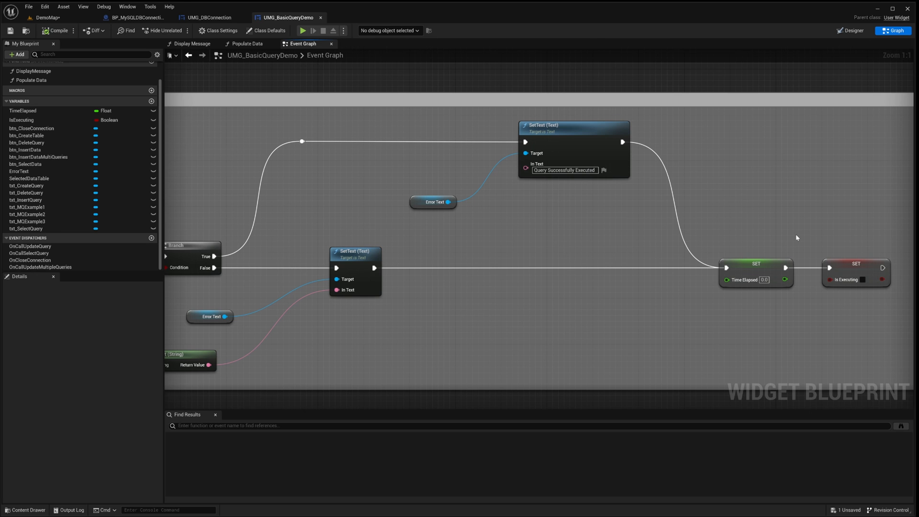
{"action": "left_click", "coordinate": [138, 17]}
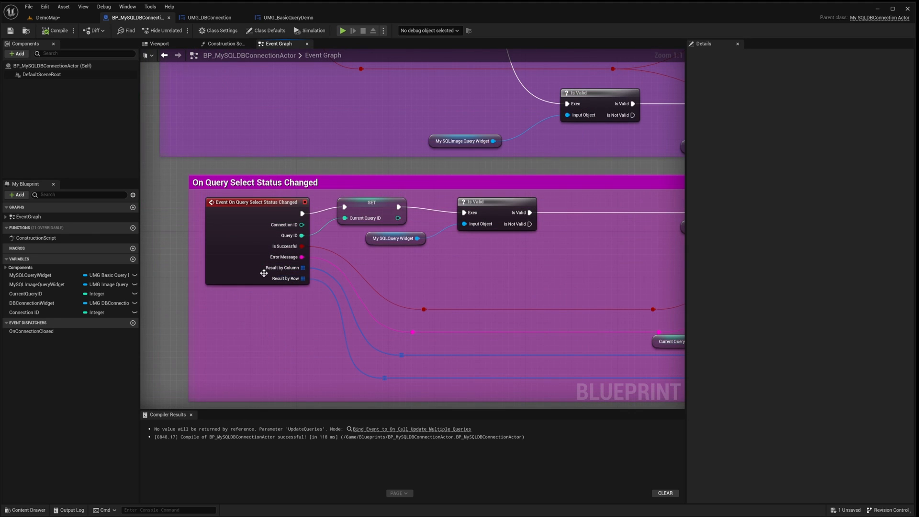
{"action": "mouse_move", "coordinate": [295, 273]}
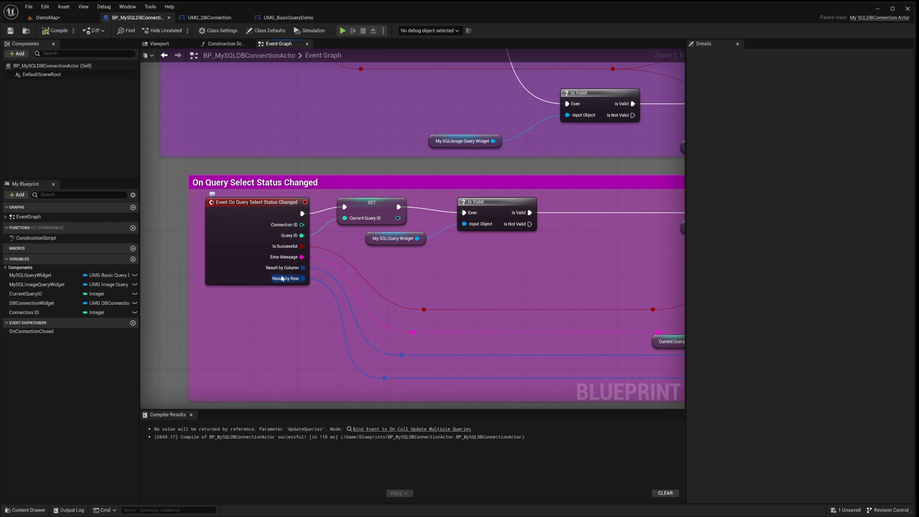
{"action": "mouse_move", "coordinate": [283, 267]}
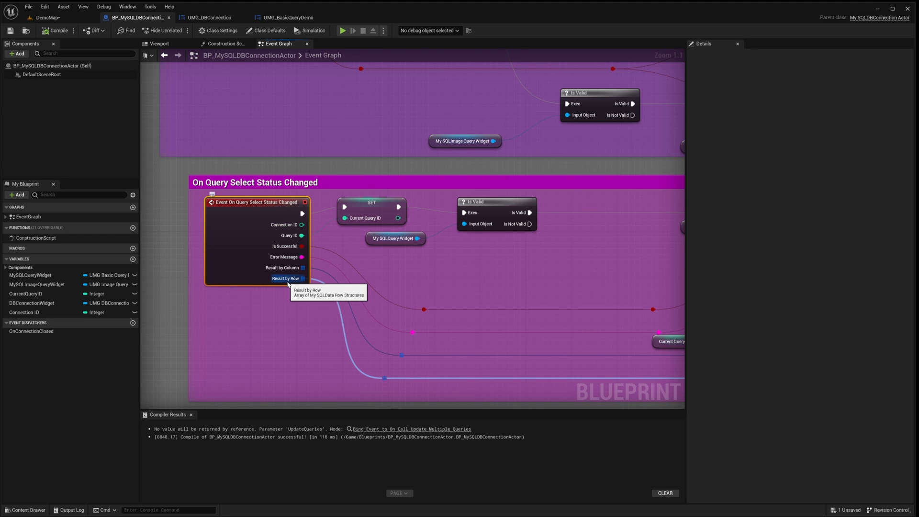
{"action": "mouse_move", "coordinate": [381, 275]}
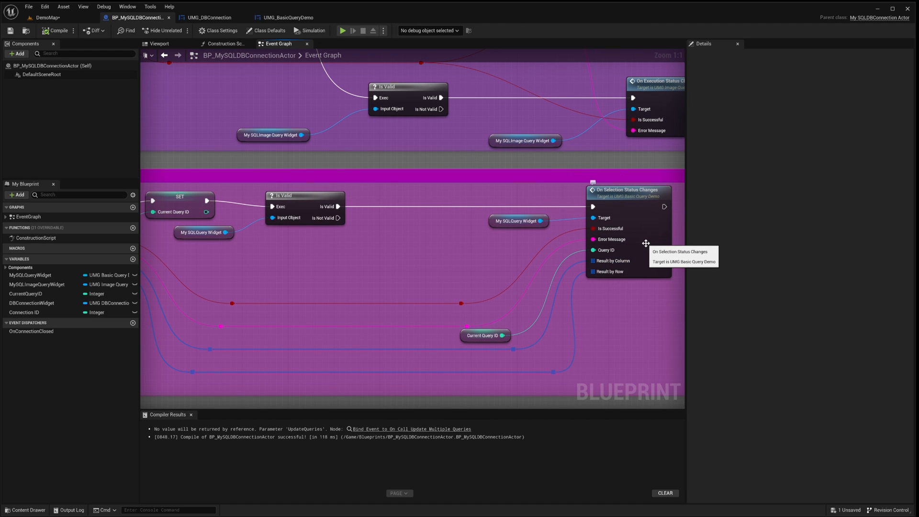
Step: Open On Selection Status Changes in UMG_BasicQueryDemo, where results feed Populate Data
{"action": "left_click", "coordinate": [288, 17]}
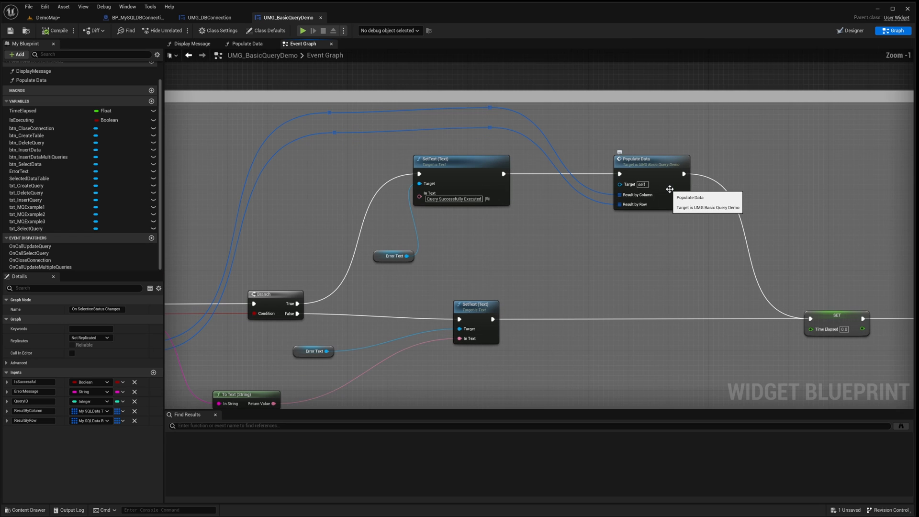
Step: Open the Populate Data function from its node in the widget graph
{"action": "left_click", "coordinate": [649, 159]}
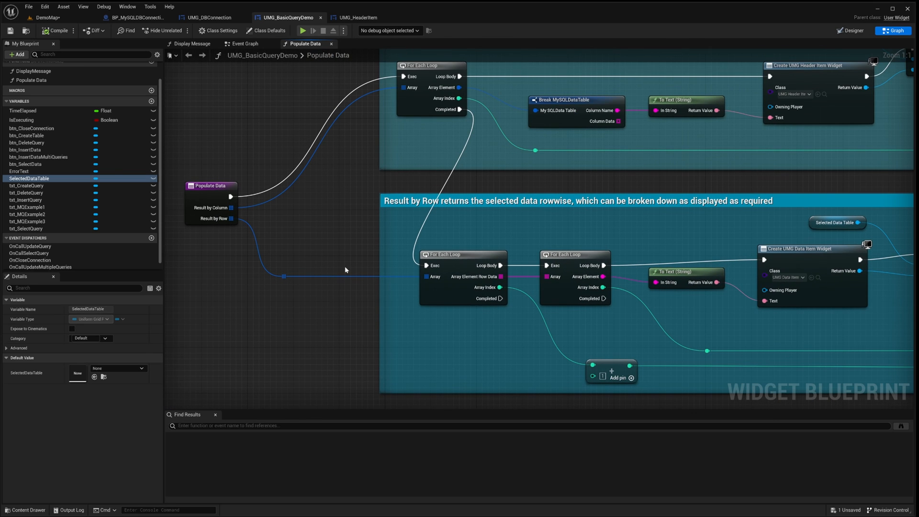
{"action": "mouse_move", "coordinate": [229, 218]}
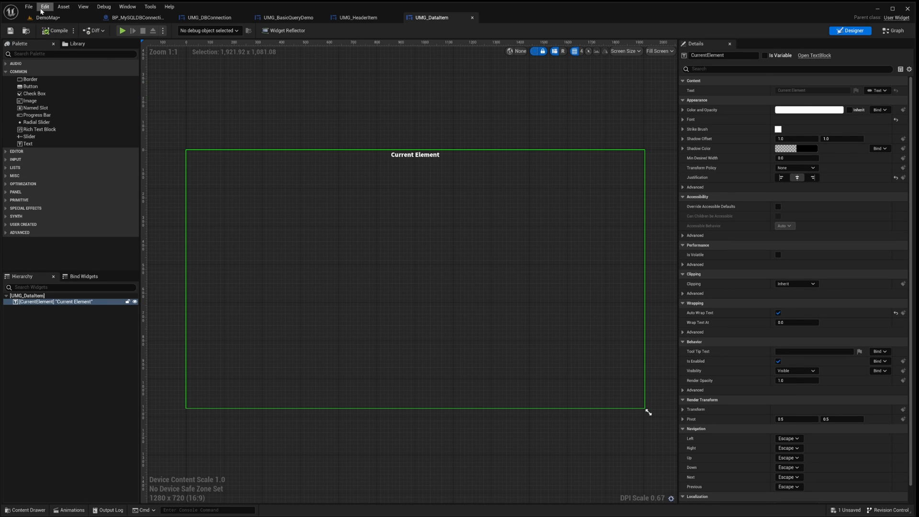
Step: Review the UMG_BasicQueryDemo Populate Data graph, then switch to the MySQL connection actor
{"action": "left_click", "coordinate": [287, 17]}
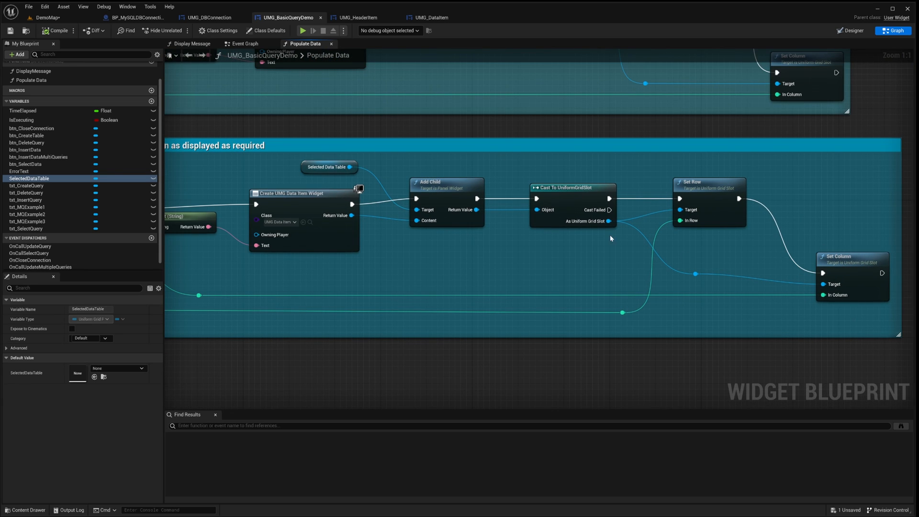
{"action": "scroll", "scroll_direction": "down", "scroll_amount": 3}
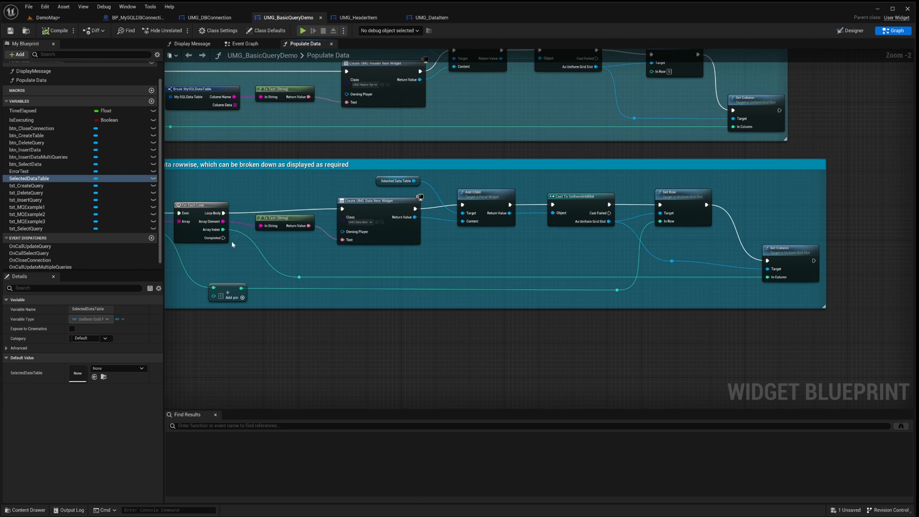
{"action": "left_click", "coordinate": [138, 17]}
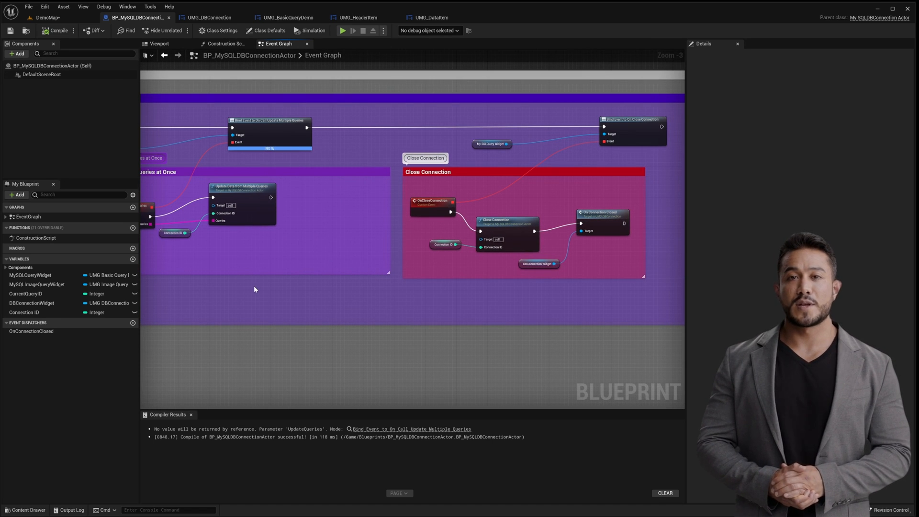
Step: Zoom out over the connection actor's data manipulation, select, multi-query and close-connection sections
{"action": "scroll", "scroll_direction": "down", "scroll_amount": 3}
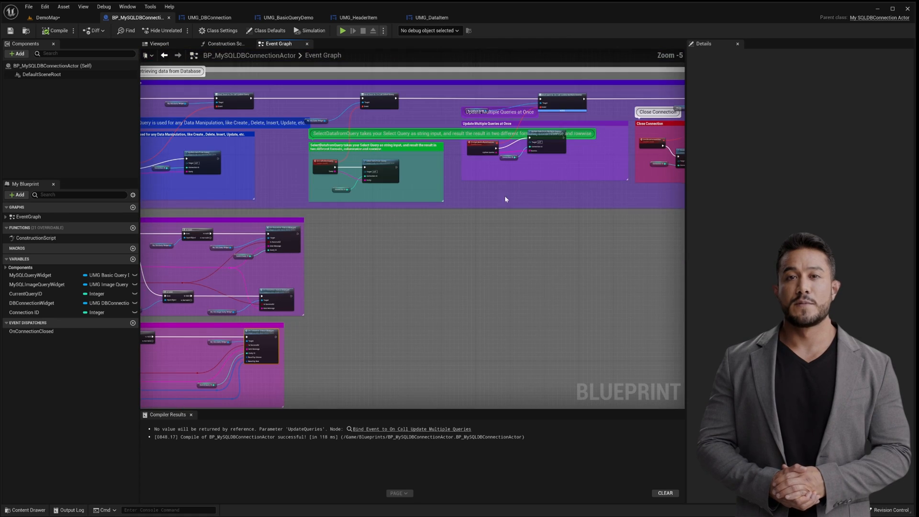